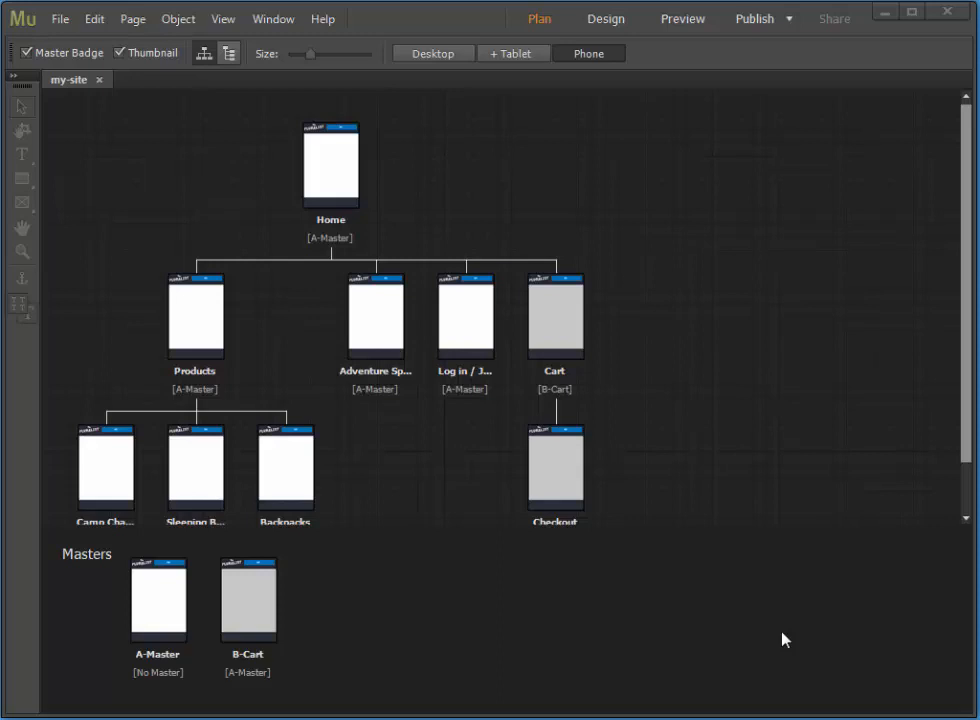
{"action": "mouse_move", "coordinate": [808, 627]}
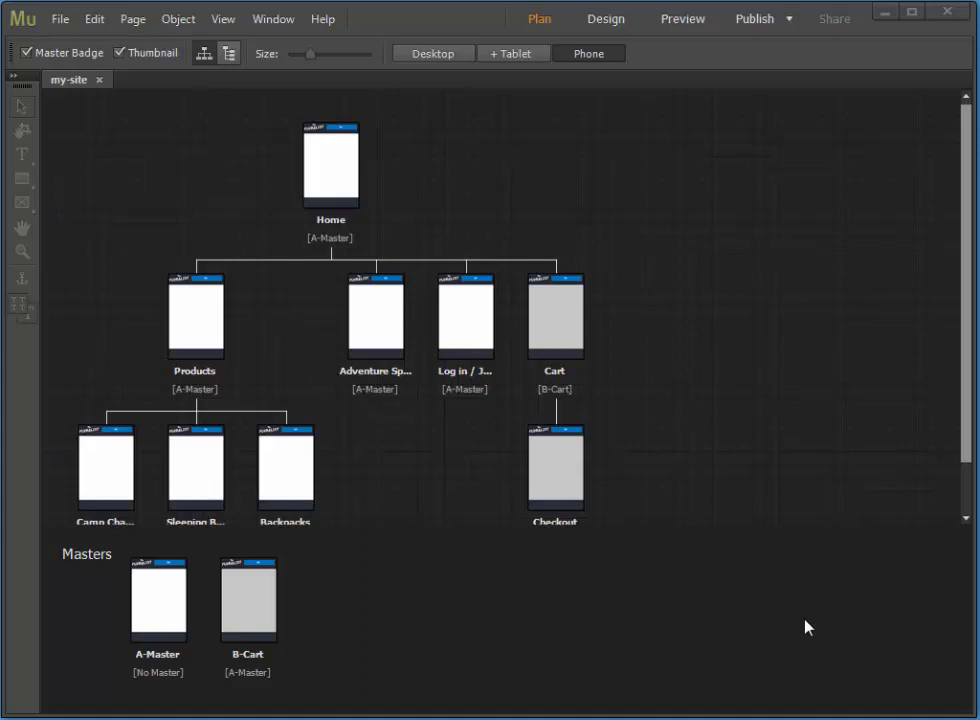
Step: Select the Home page thumbnail in Plan view and open Home [Phone] in Design view
{"action": "left_click", "coordinate": [330, 165]}
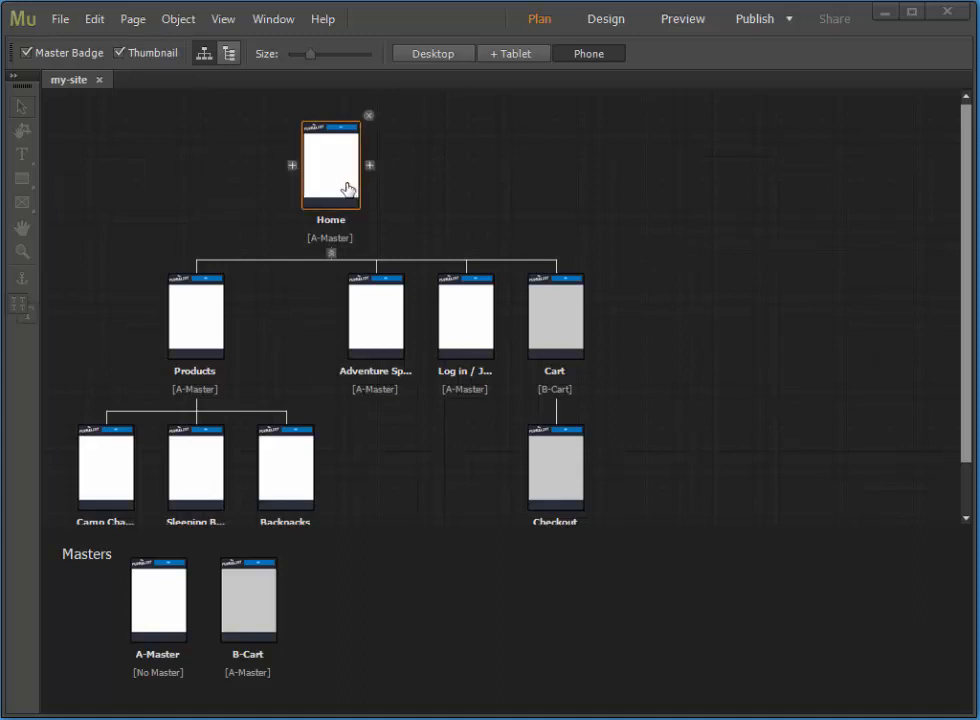
{"action": "double_click", "coordinate": [330, 165]}
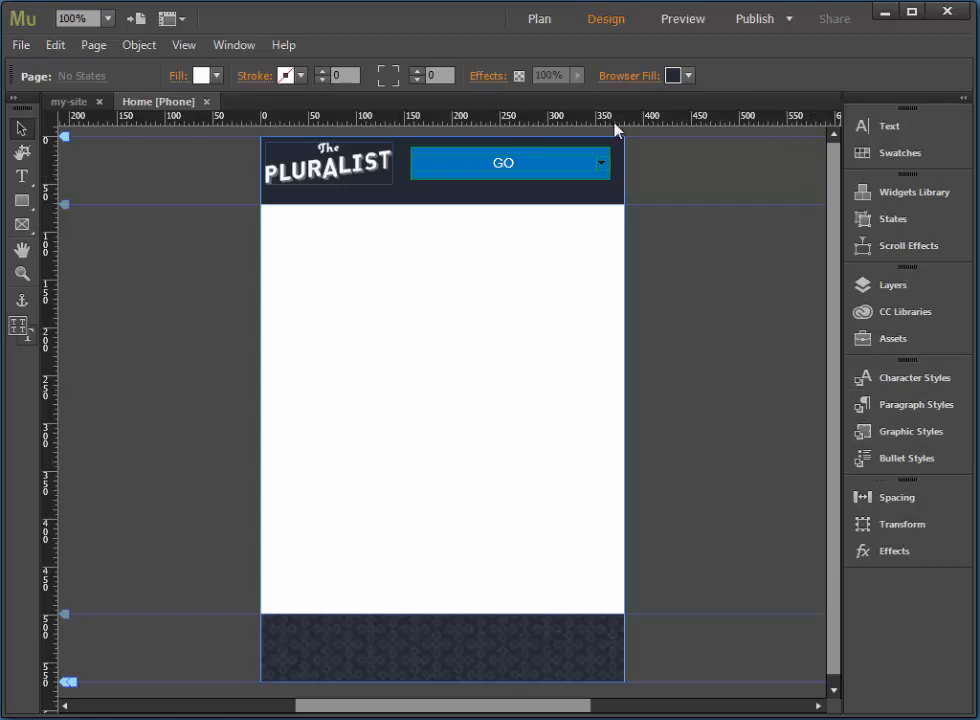
{"action": "mouse_move", "coordinate": [539, 18]}
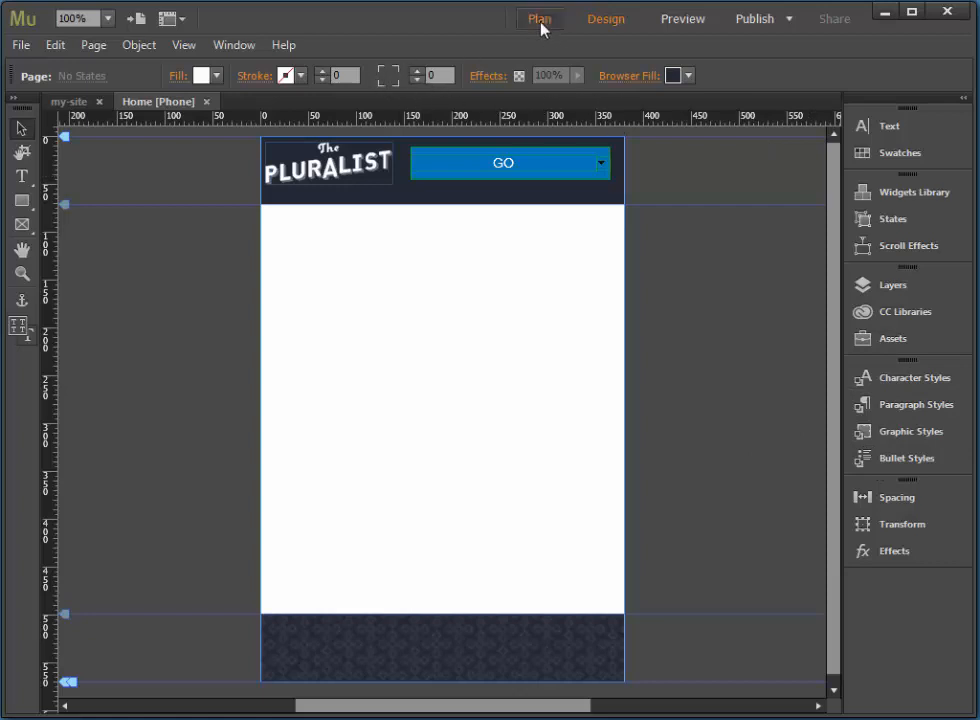
Step: Paste the desktop zip-line hero photo into Home [Phone] and crop it into a short banner
{"action": "left_click", "coordinate": [539, 18]}
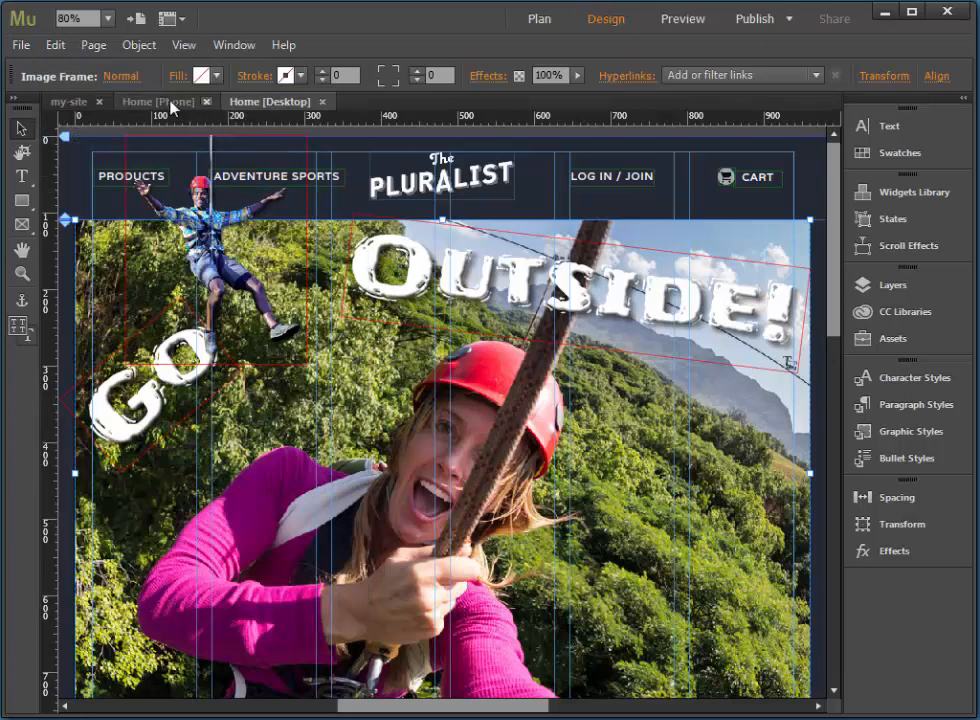
{"action": "left_click", "coordinate": [157, 101]}
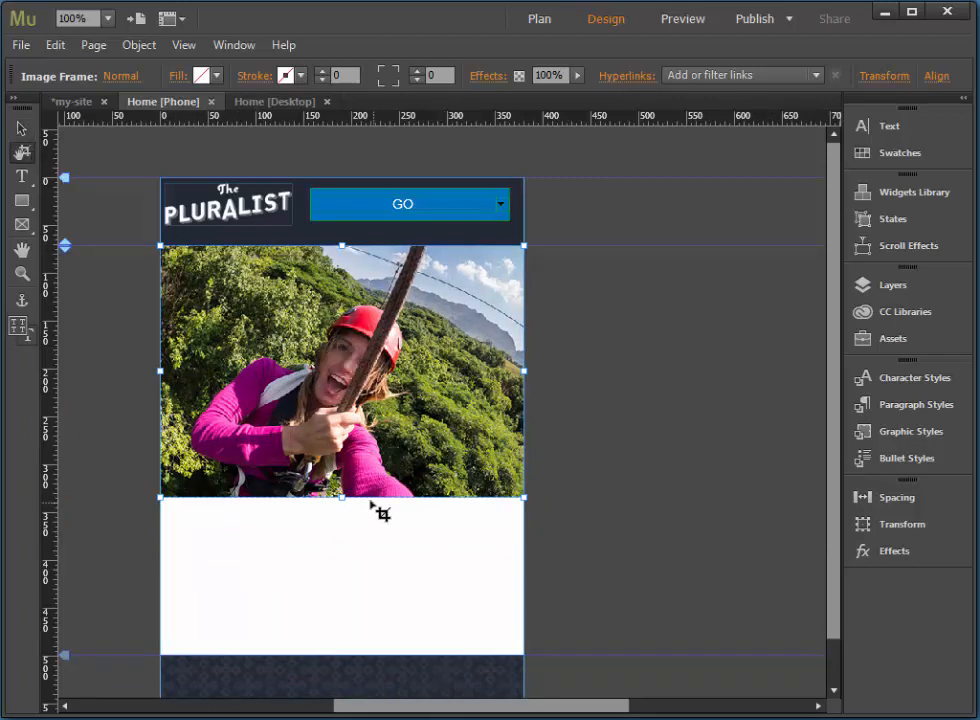
{"action": "left_click_drag", "start_coordinate": [342, 497], "coordinate": [342, 485]}
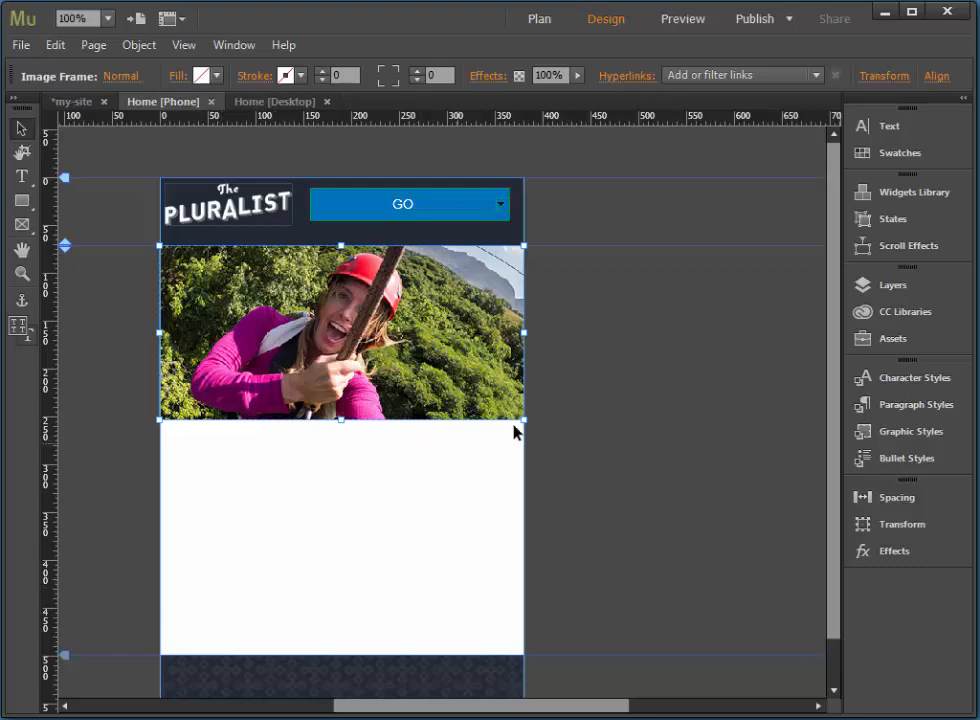
Step: Copy the orange backpack photo from Home [Desktop] and place it left under the phone banner
{"action": "left_click", "coordinate": [273, 101]}
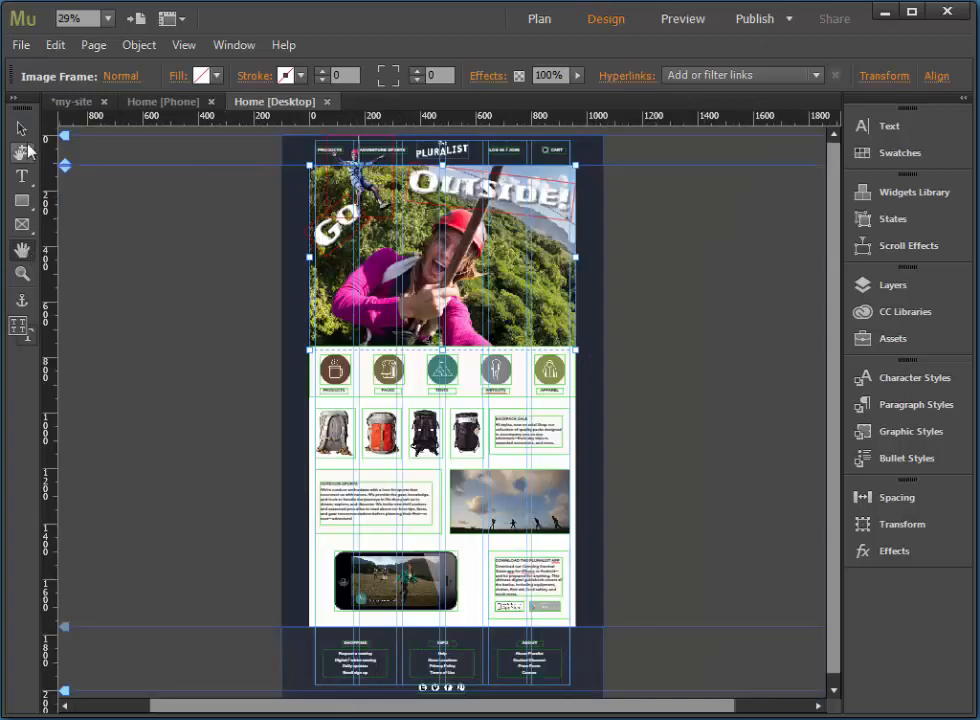
{"action": "left_click", "coordinate": [379, 433]}
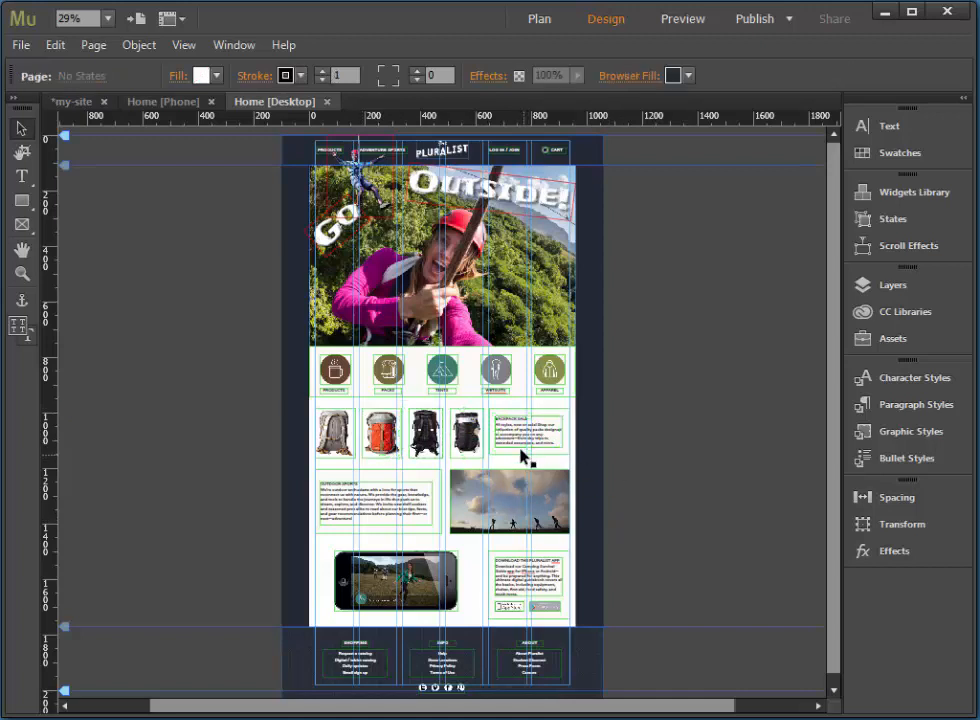
{"action": "left_click", "coordinate": [528, 434]}
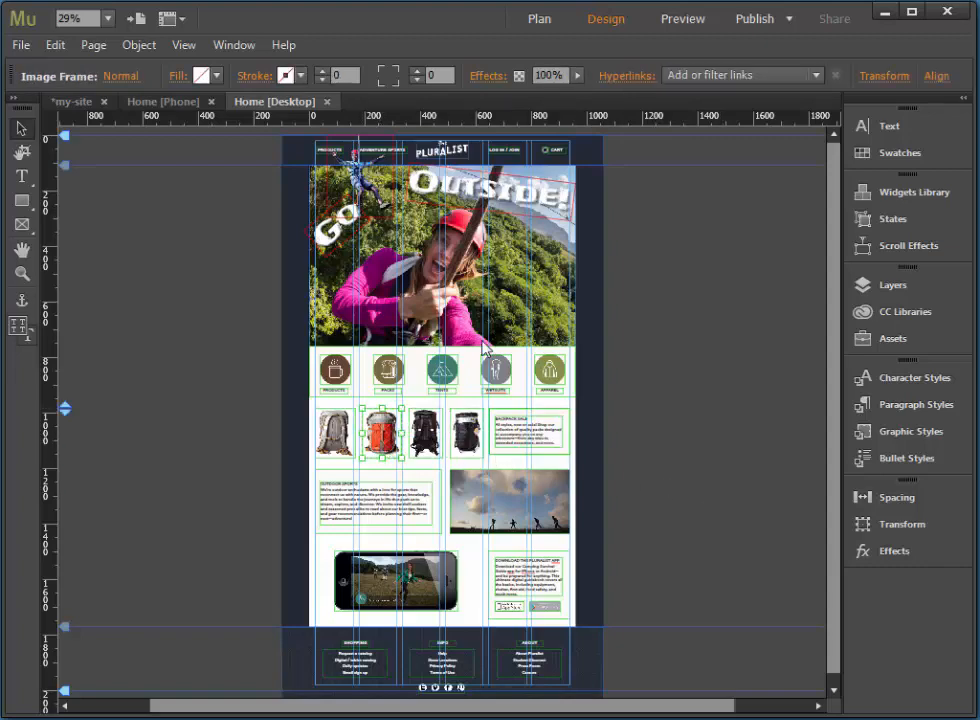
{"action": "left_click", "coordinate": [55, 45]}
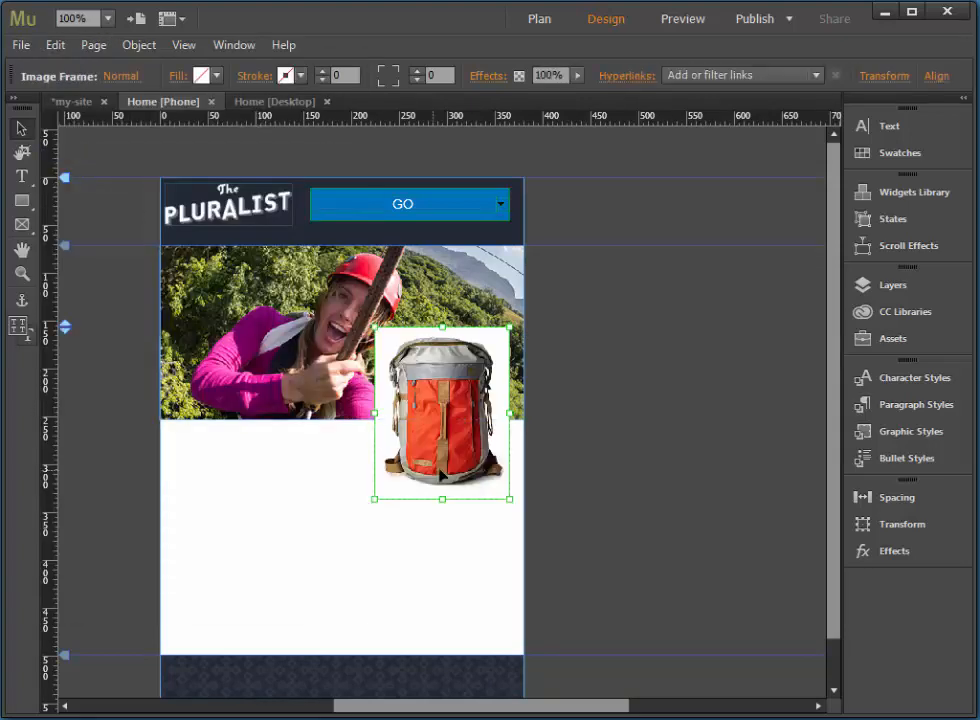
{"action": "left_click_drag", "start_coordinate": [442, 412], "coordinate": [247, 522]}
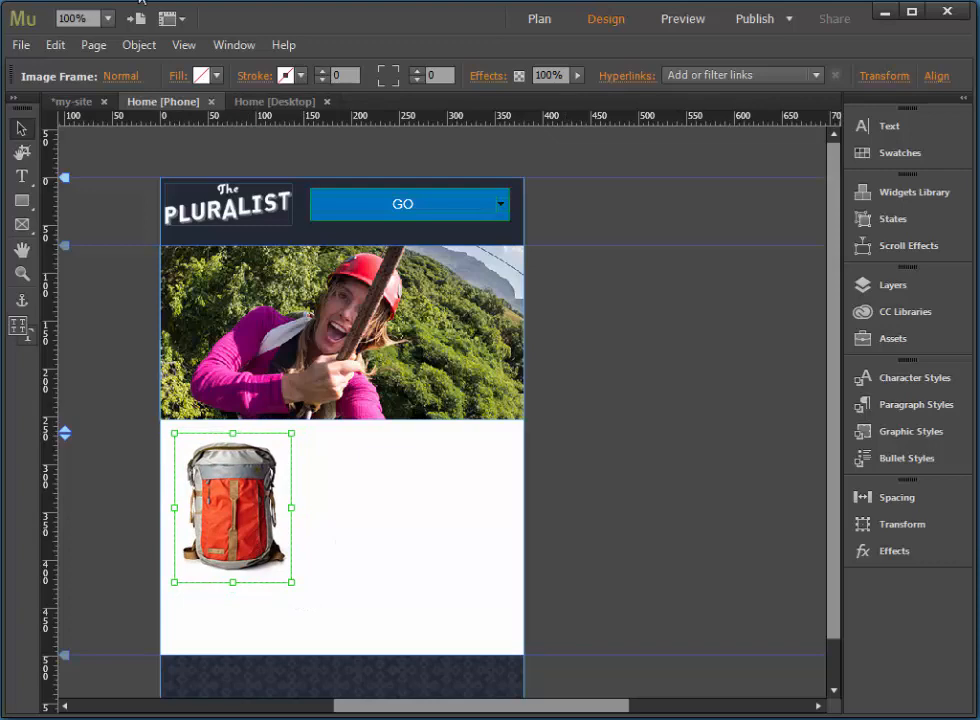
Step: Paste the desktop Backpack Sale text block beside the backpack photo on Home [Phone]
{"action": "left_click", "coordinate": [273, 101]}
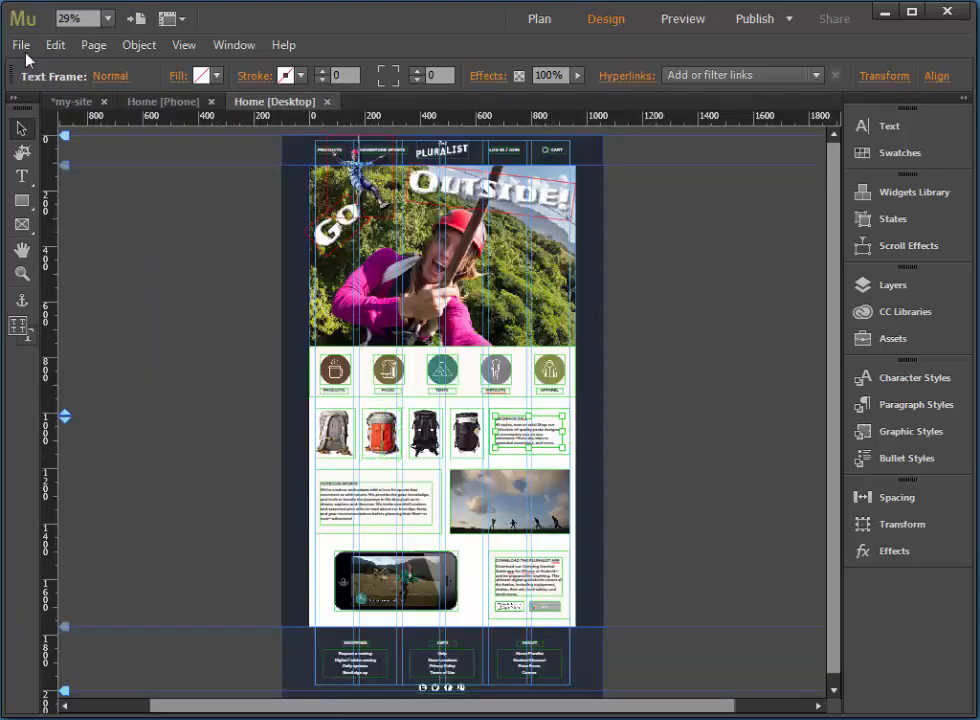
{"action": "left_click", "coordinate": [55, 45]}
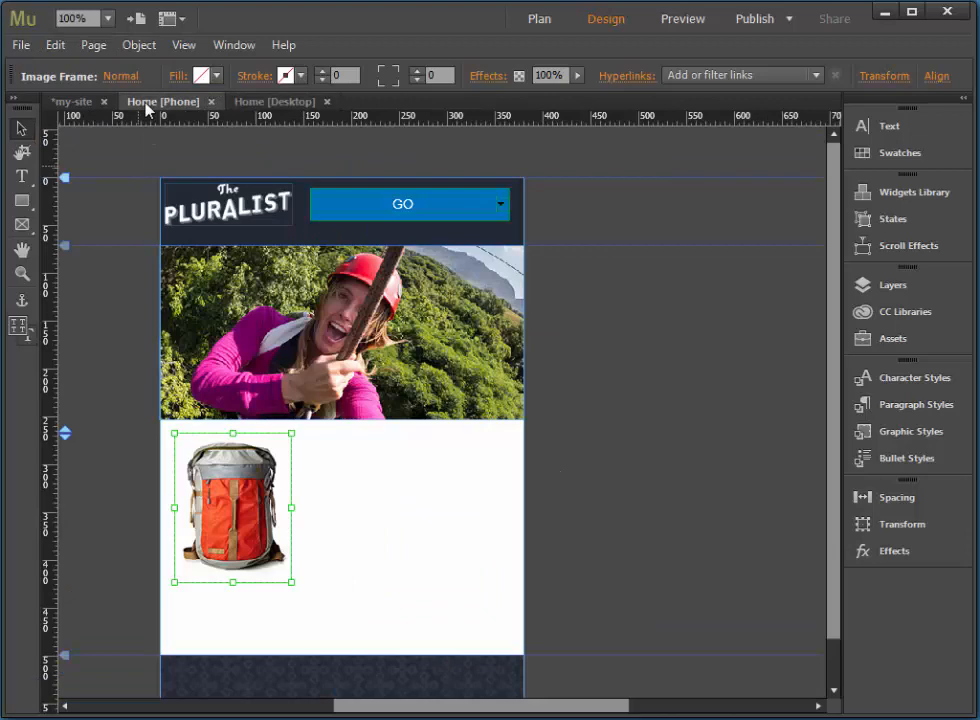
{"action": "left_click", "coordinate": [55, 44]}
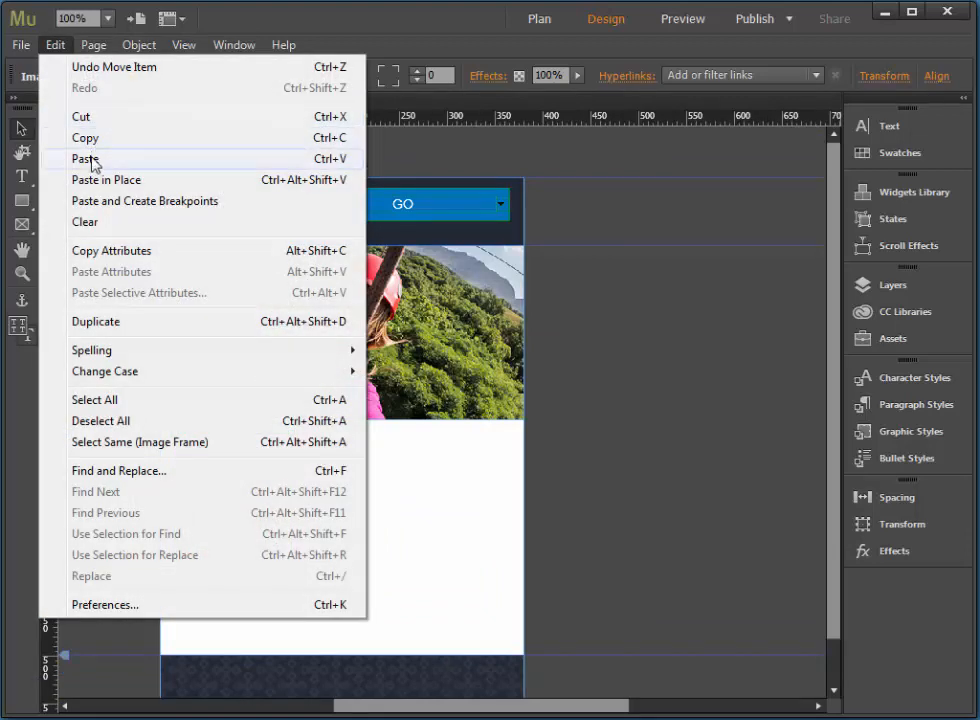
{"action": "left_click", "coordinate": [84, 158]}
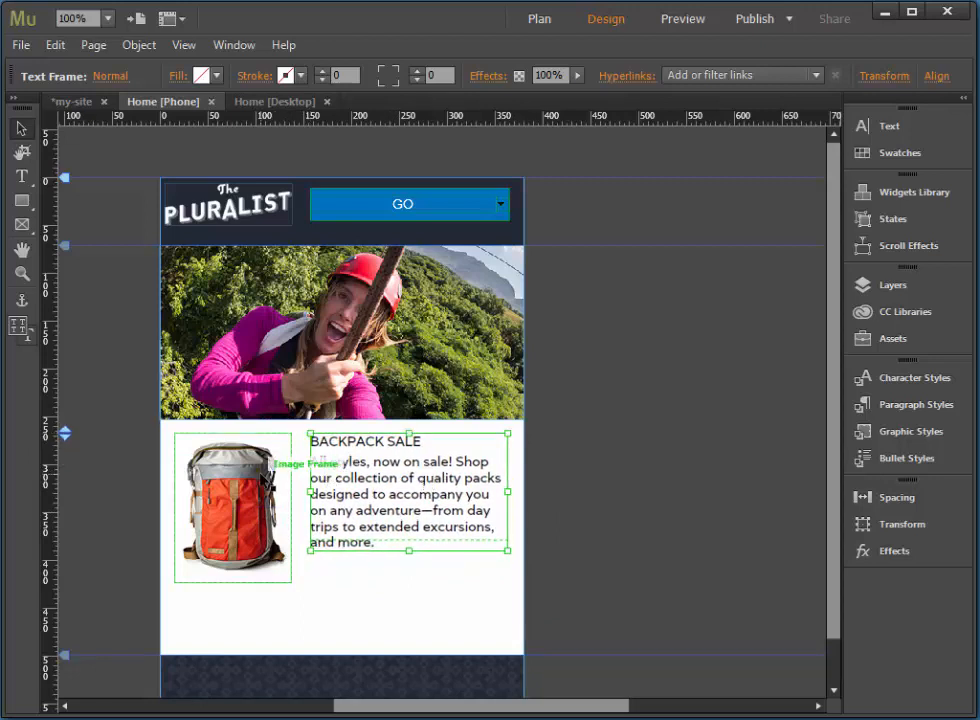
Step: Paste the desktop hikers slideshow into Home [Phone] at full width below the backpack row
{"action": "left_click", "coordinate": [232, 508]}
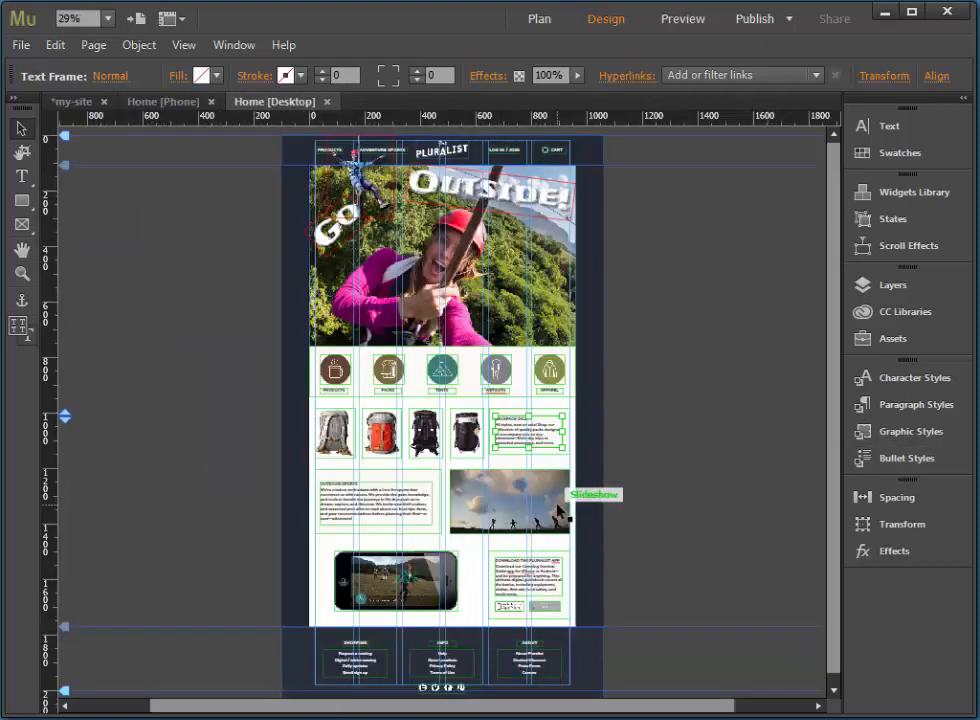
{"action": "left_click", "coordinate": [55, 44]}
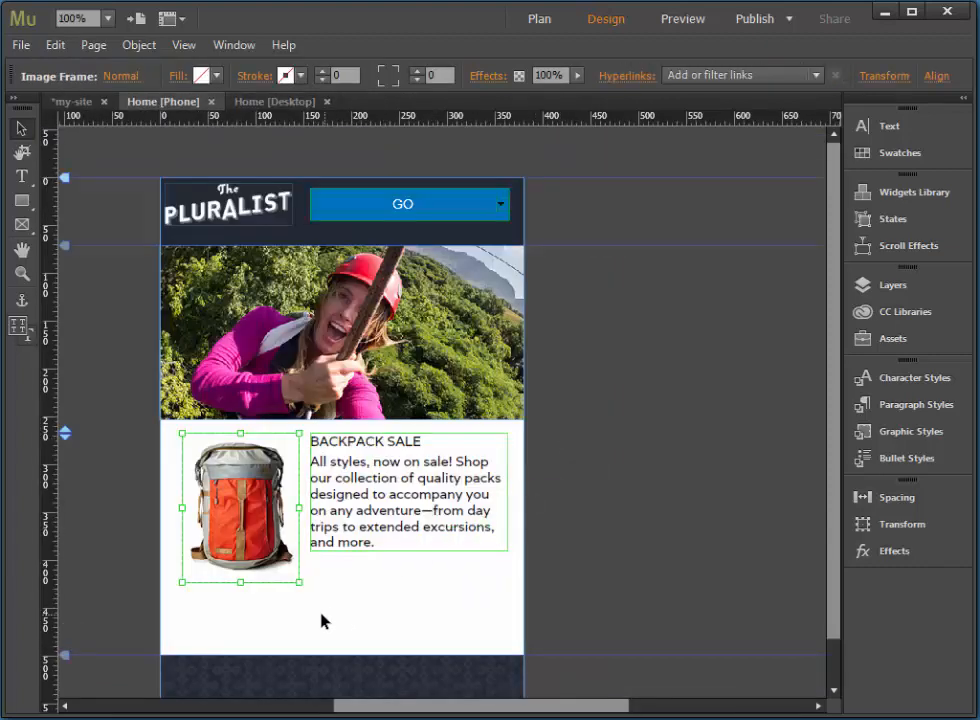
{"action": "left_click", "coordinate": [55, 45]}
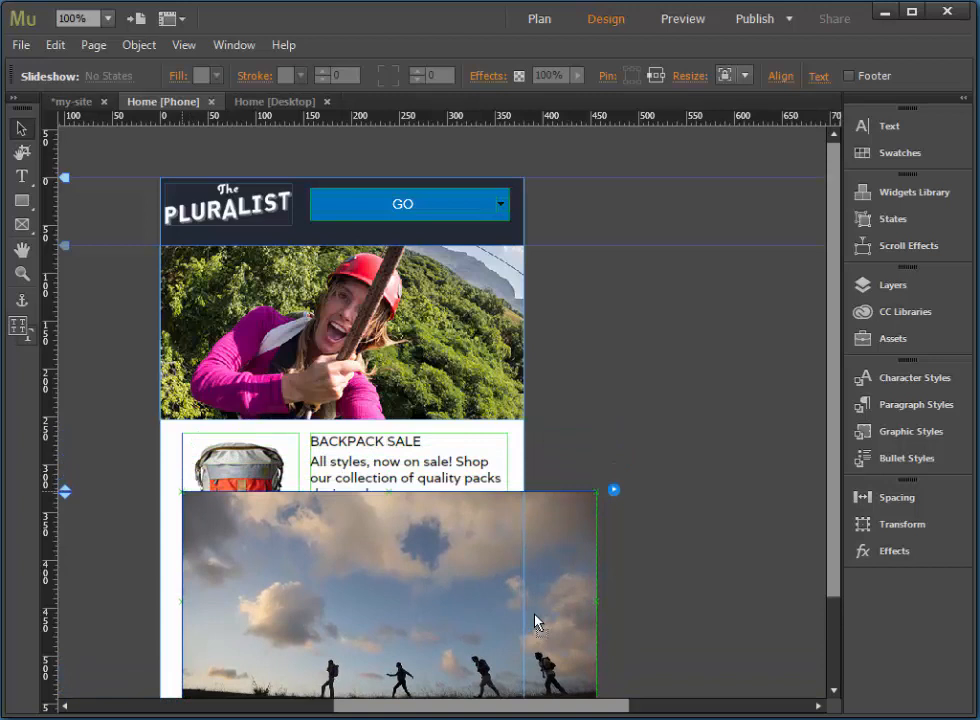
{"action": "scroll", "scroll_direction": "down", "scroll_amount": 3}
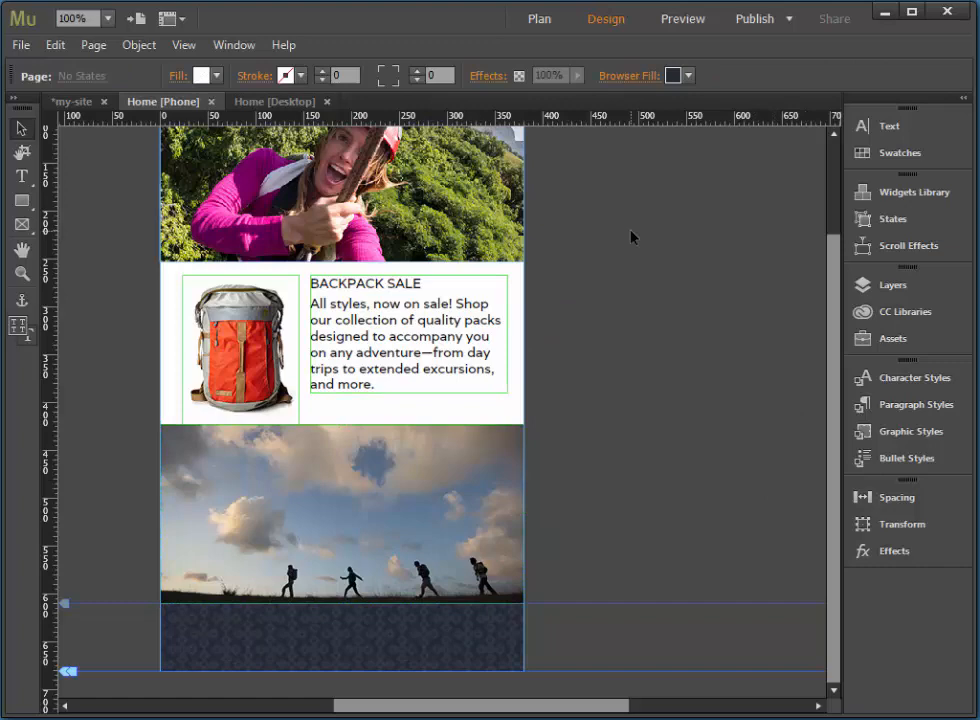
{"action": "mouse_move", "coordinate": [178, 113]}
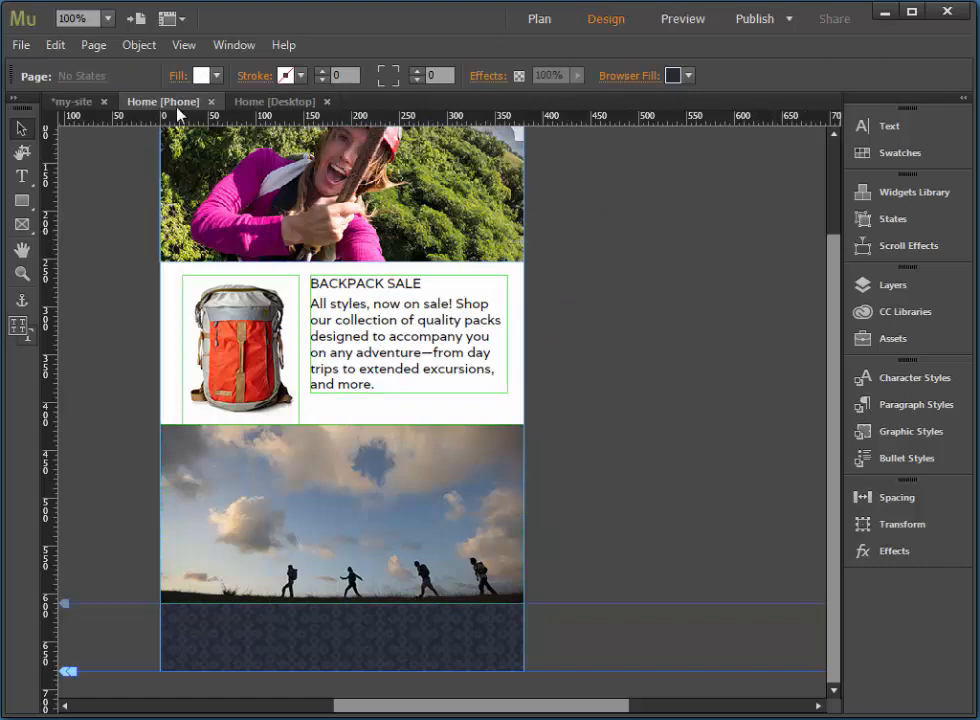
Step: Copy the desktop Outdoor Sports text frame and fit it full-width under the phone slideshow
{"action": "left_click", "coordinate": [273, 101]}
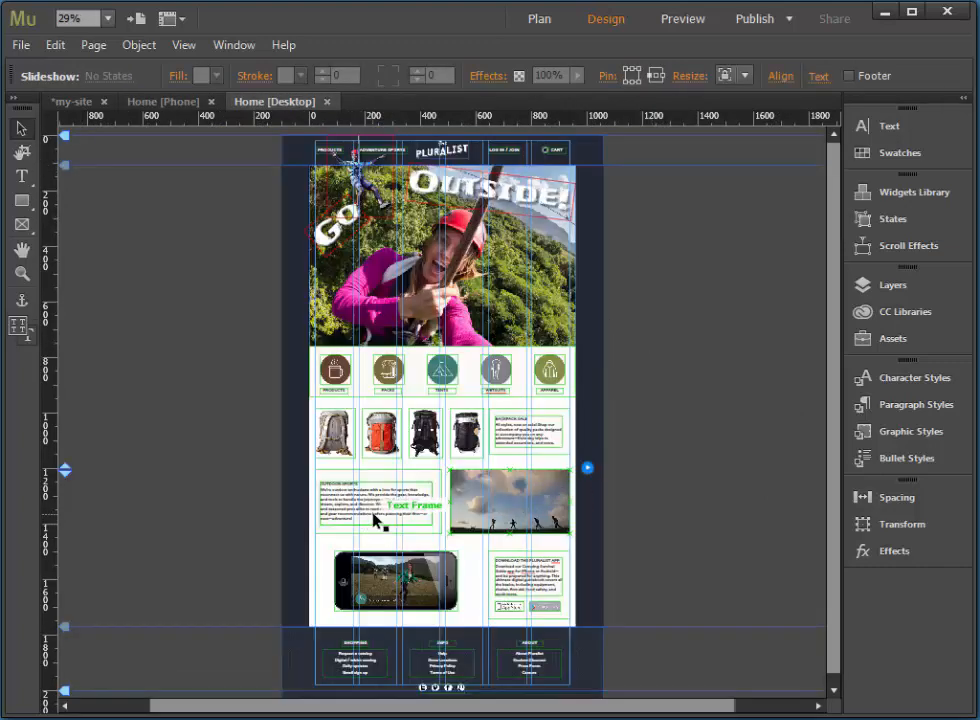
{"action": "left_click", "coordinate": [378, 503]}
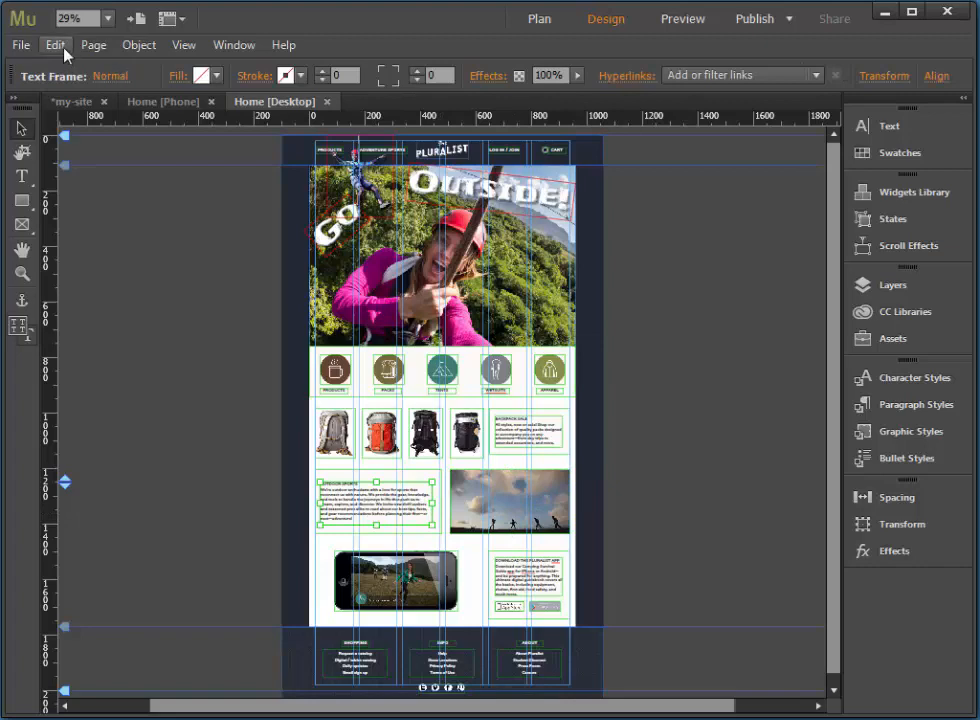
{"action": "left_click", "coordinate": [55, 45]}
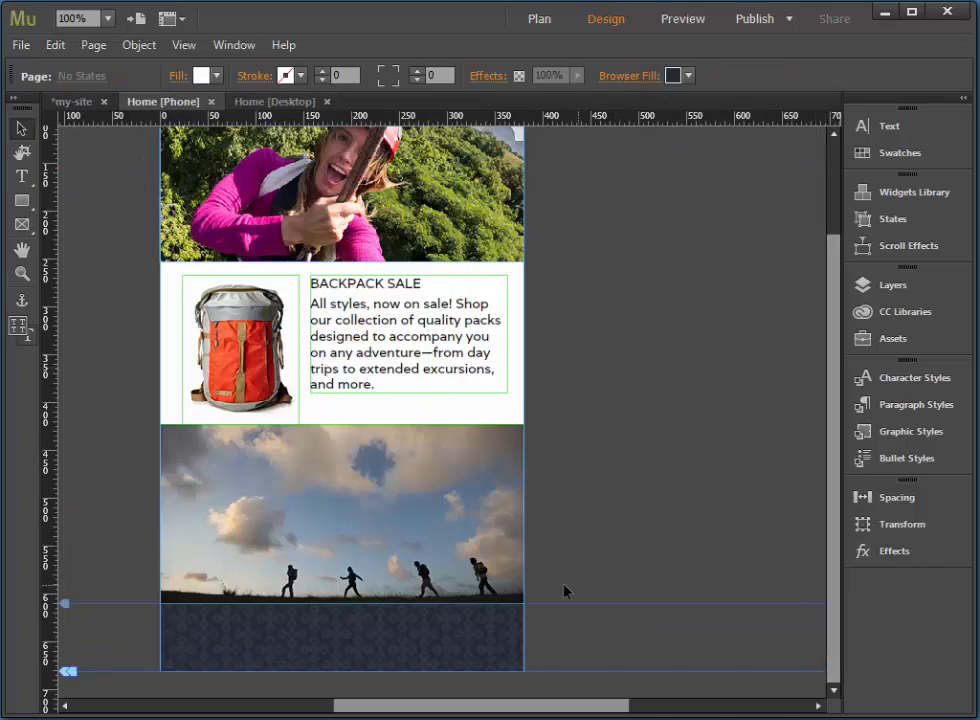
{"action": "mouse_move", "coordinate": [68, 45]}
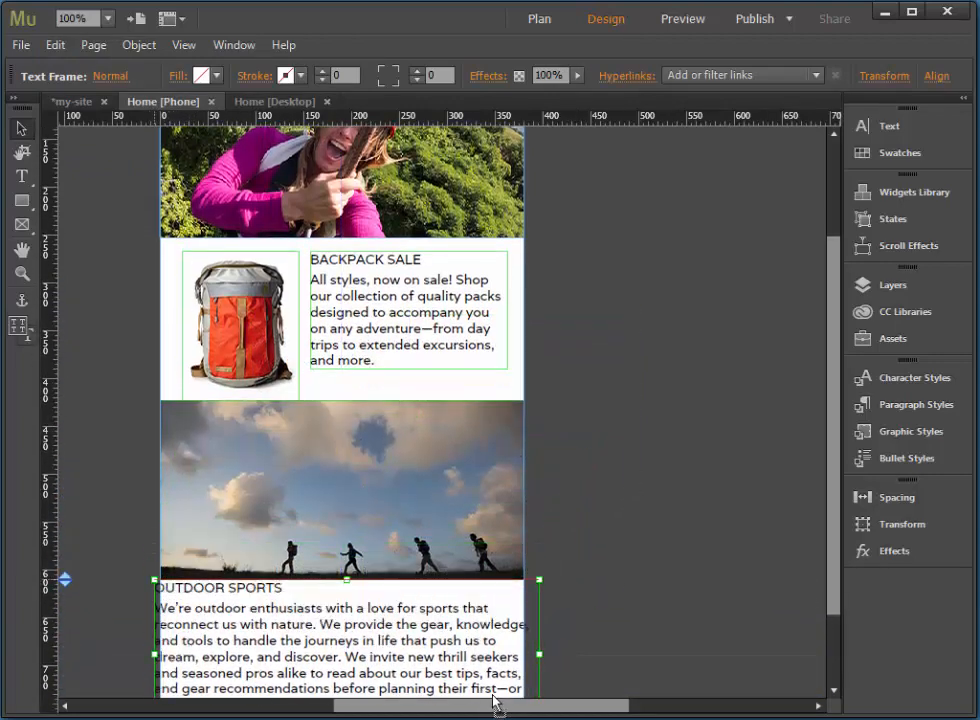
{"action": "scroll", "scroll_direction": "down", "scroll_amount": 3}
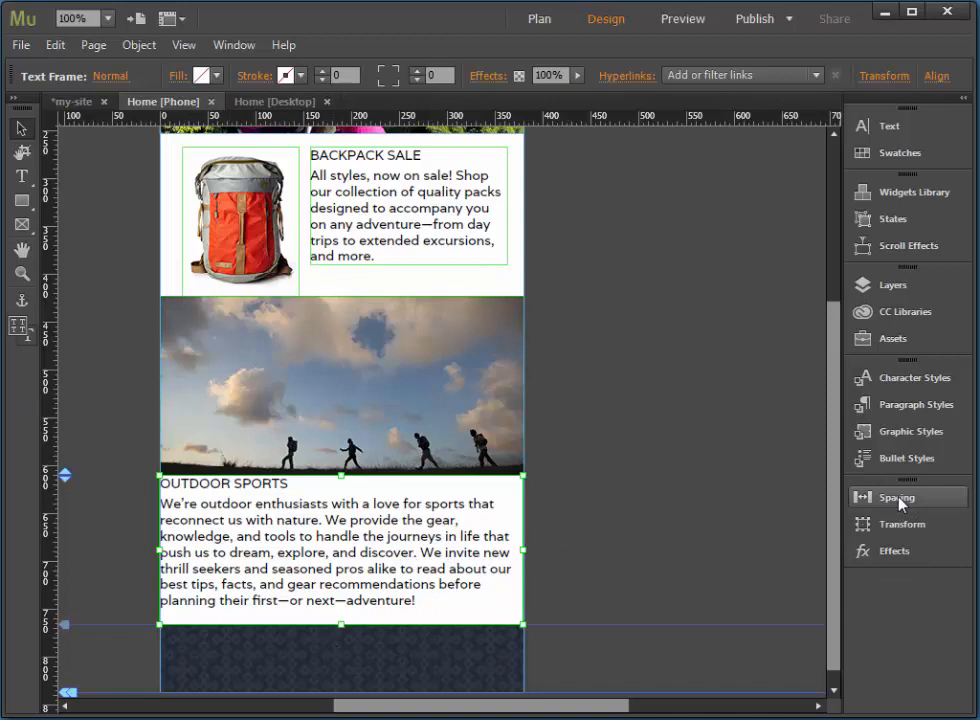
{"action": "left_click", "coordinate": [895, 497]}
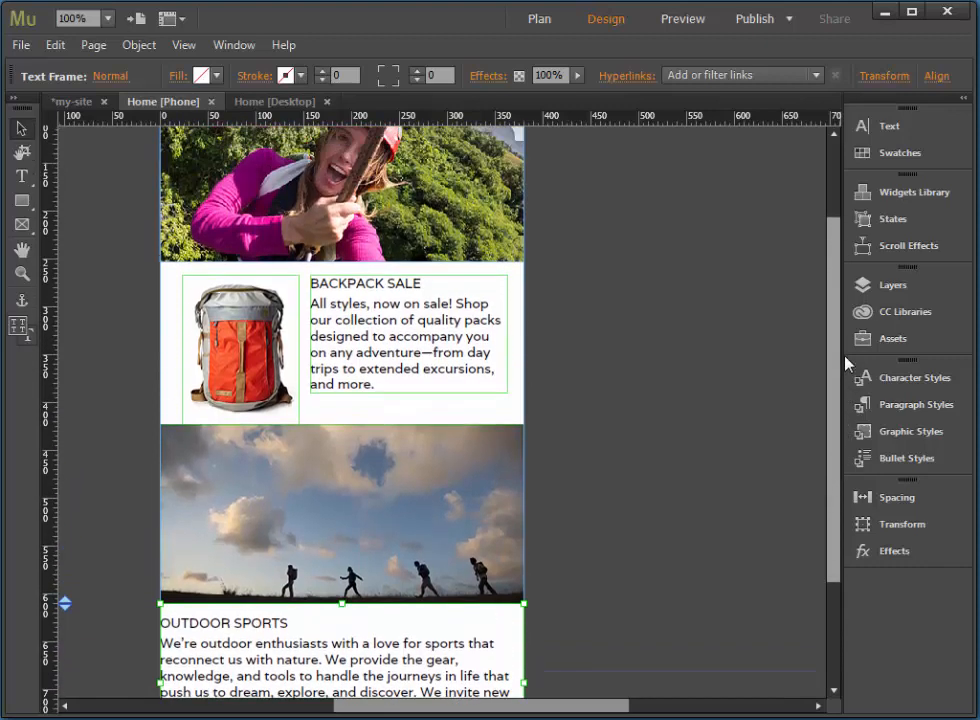
{"action": "mouse_move", "coordinate": [724, 42]}
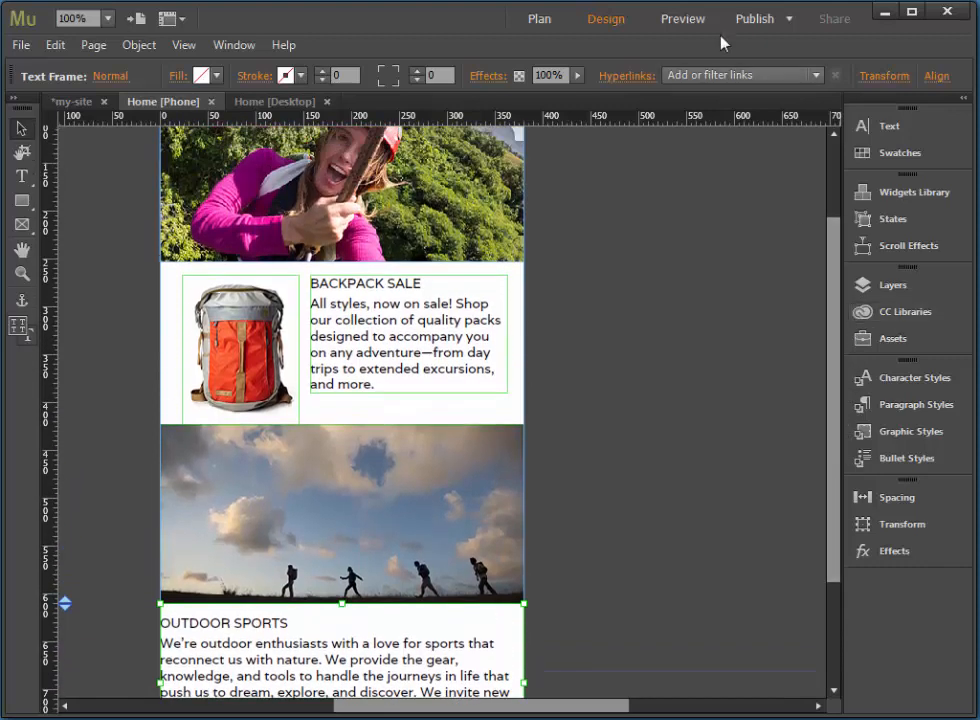
{"action": "scroll", "scroll_direction": "up", "scroll_amount": 3}
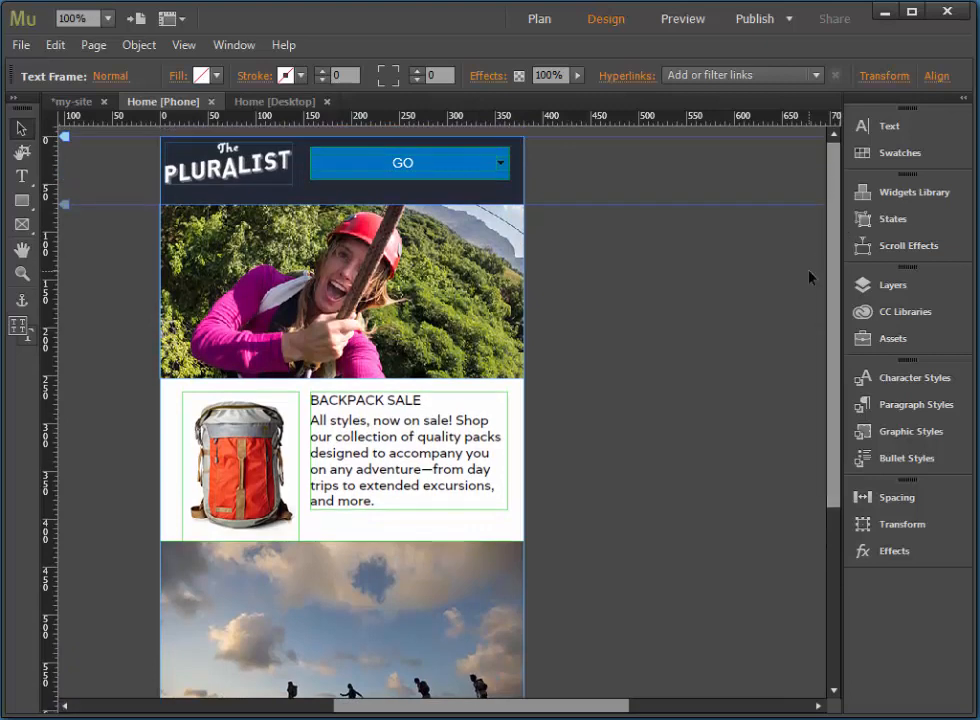
{"action": "mouse_move", "coordinate": [695, 208]}
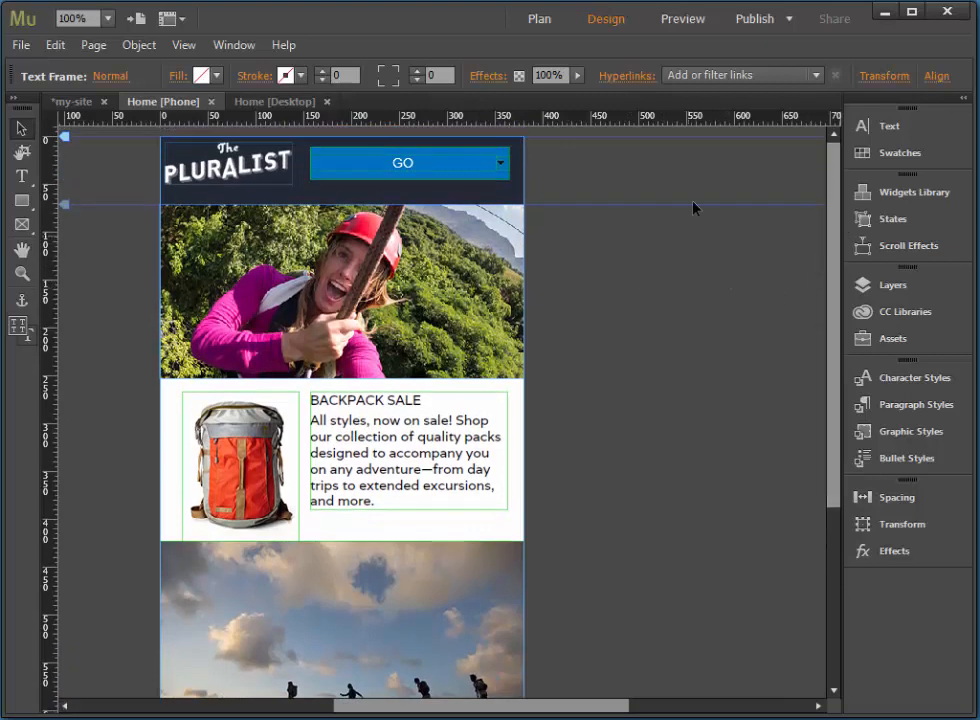
Step: Preview the phone Home page, scroll through the slideshow and Outdoor Sports text, then return to Design
{"action": "left_click", "coordinate": [682, 18]}
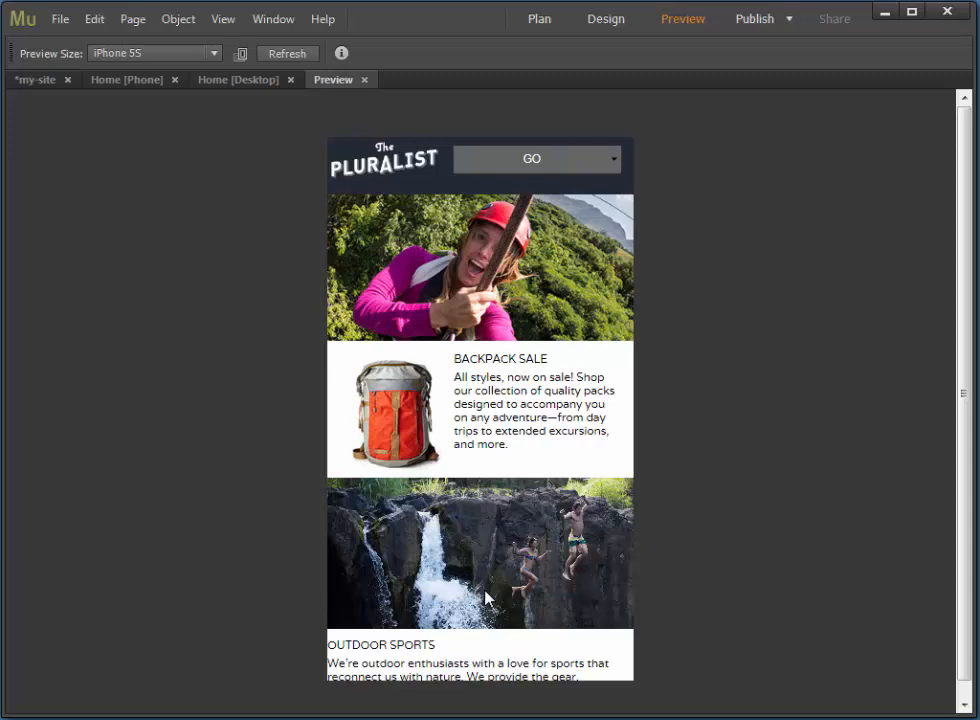
{"action": "mouse_move", "coordinate": [505, 591]}
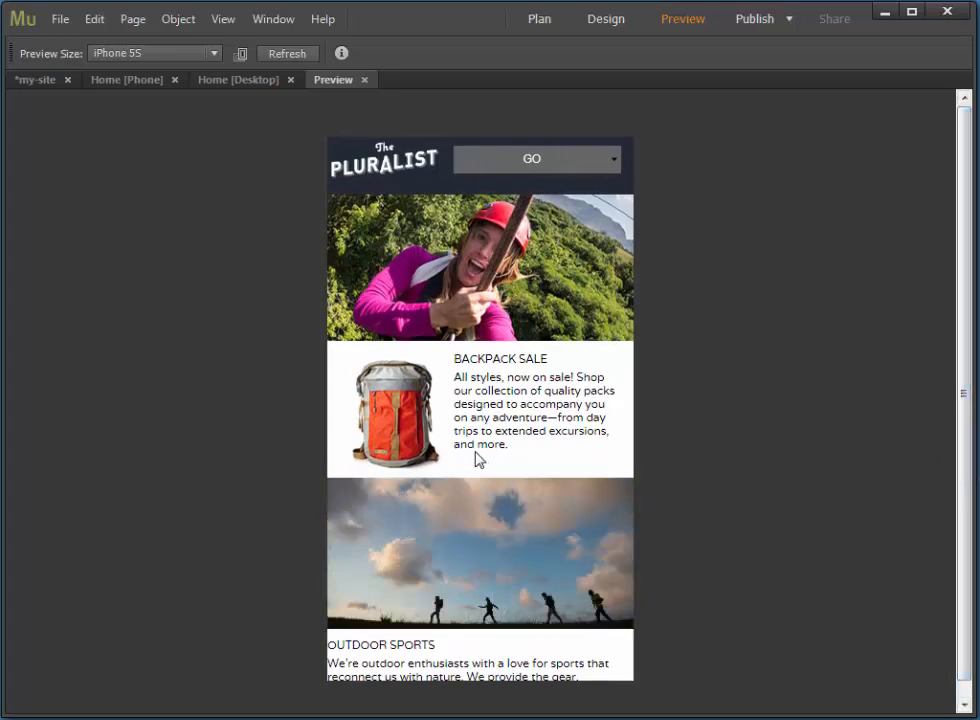
{"action": "scroll", "scroll_direction": "down", "scroll_amount": 3}
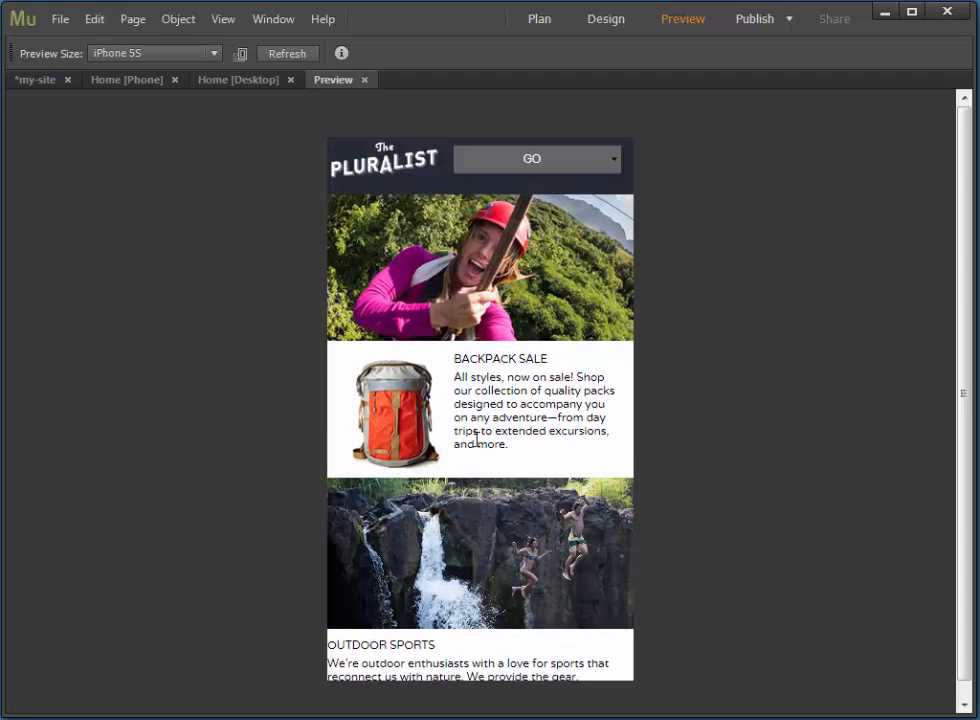
{"action": "scroll", "scroll_direction": "down", "scroll_amount": 3}
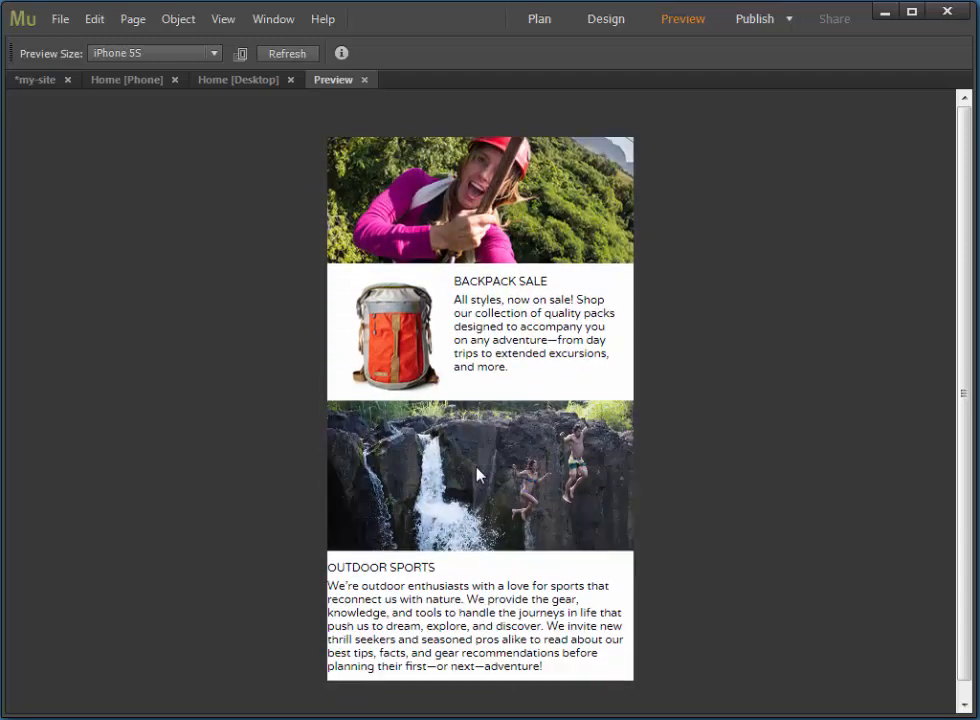
{"action": "scroll", "scroll_direction": "down", "scroll_amount": 3}
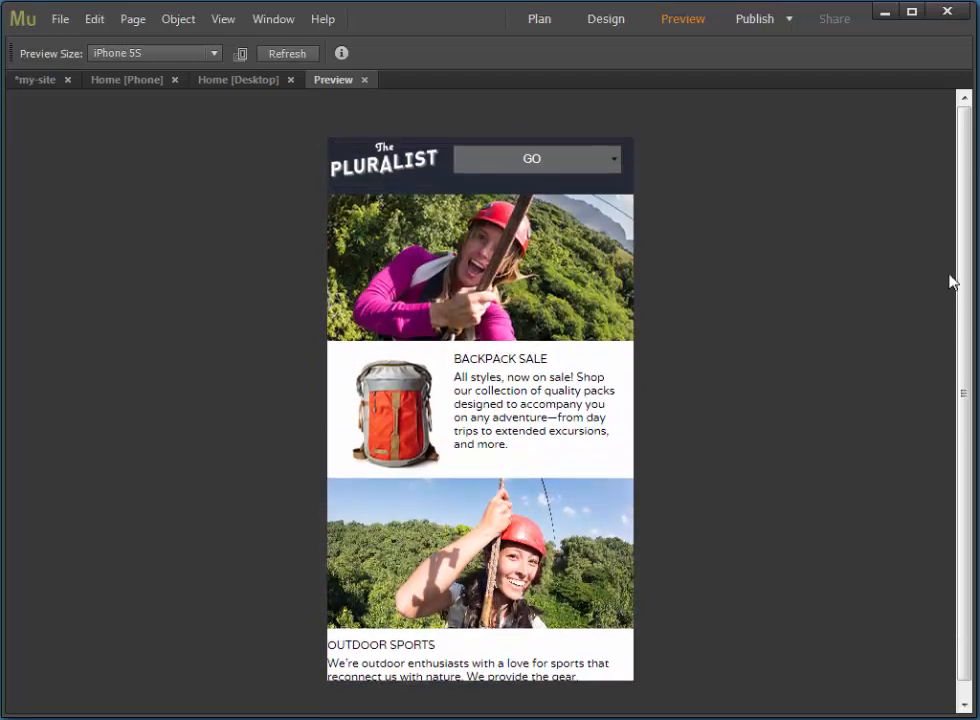
{"action": "left_click", "coordinate": [605, 18]}
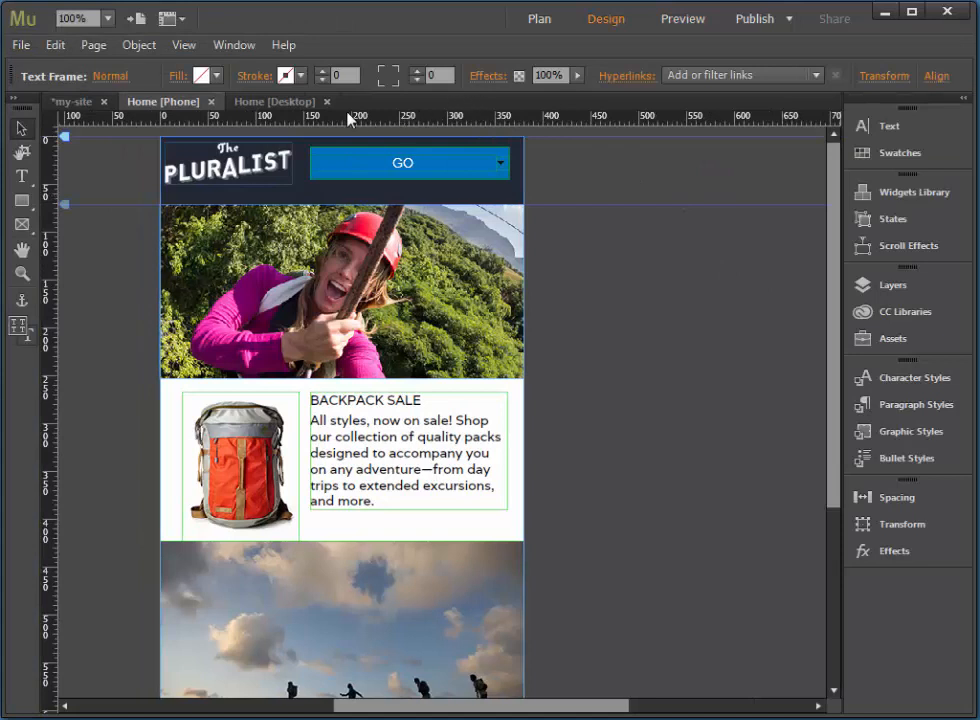
{"action": "mouse_move", "coordinate": [75, 101]}
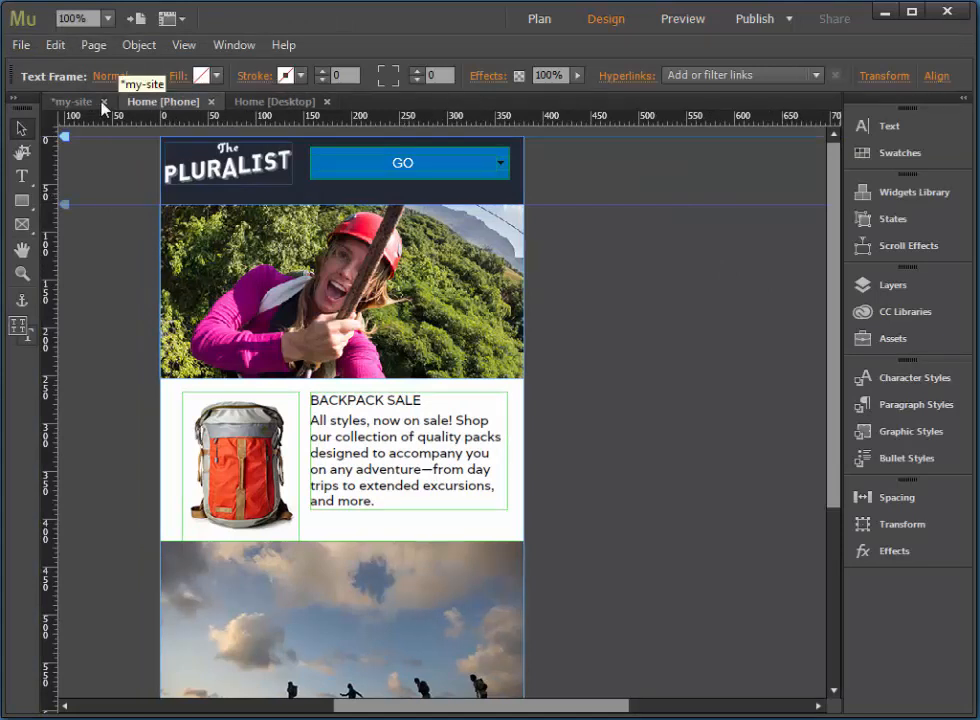
Step: Open the Log in / Join [Phone] page from the Plan view site map
{"action": "left_click", "coordinate": [539, 18]}
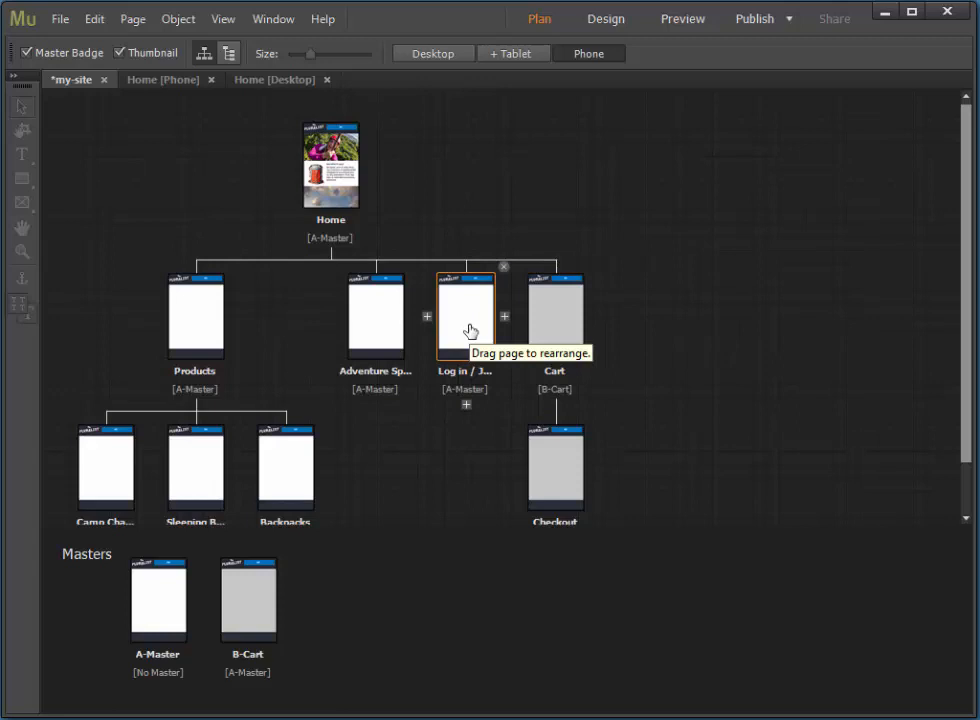
{"action": "double_click", "coordinate": [465, 315]}
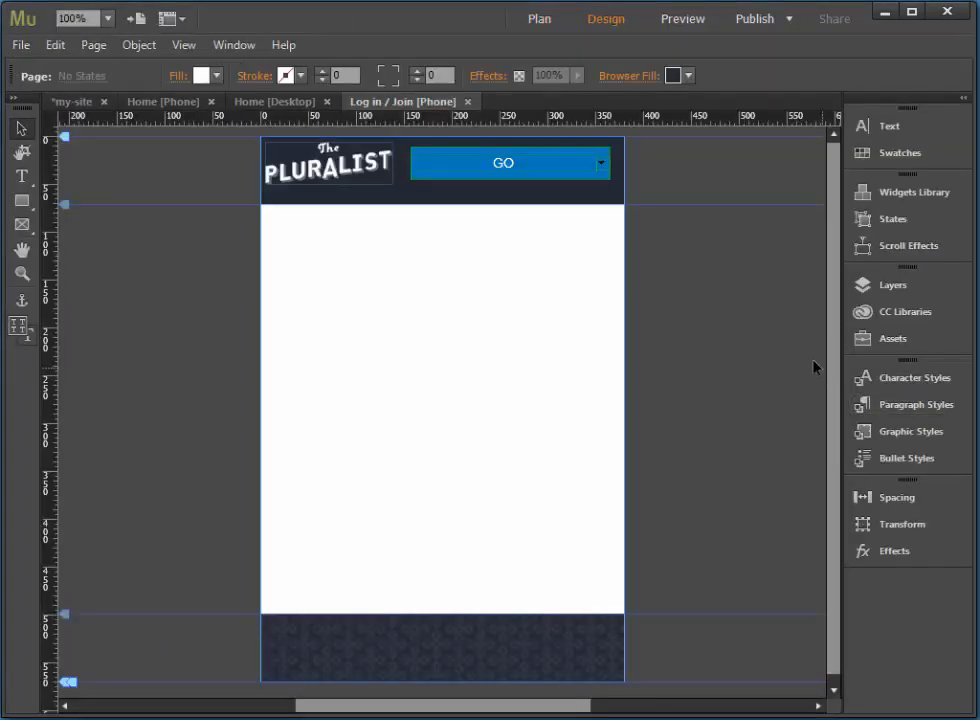
{"action": "mouse_move", "coordinate": [830, 237]}
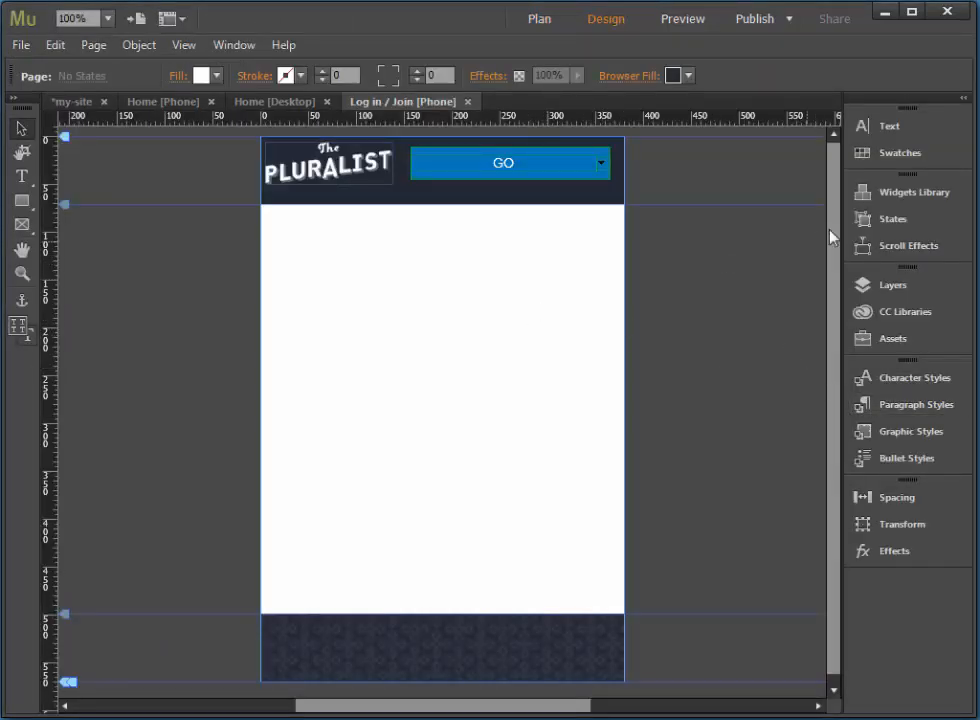
Step: Add the Accordion widget from the Widgets Library below the Pluralist header
{"action": "left_click", "coordinate": [907, 191]}
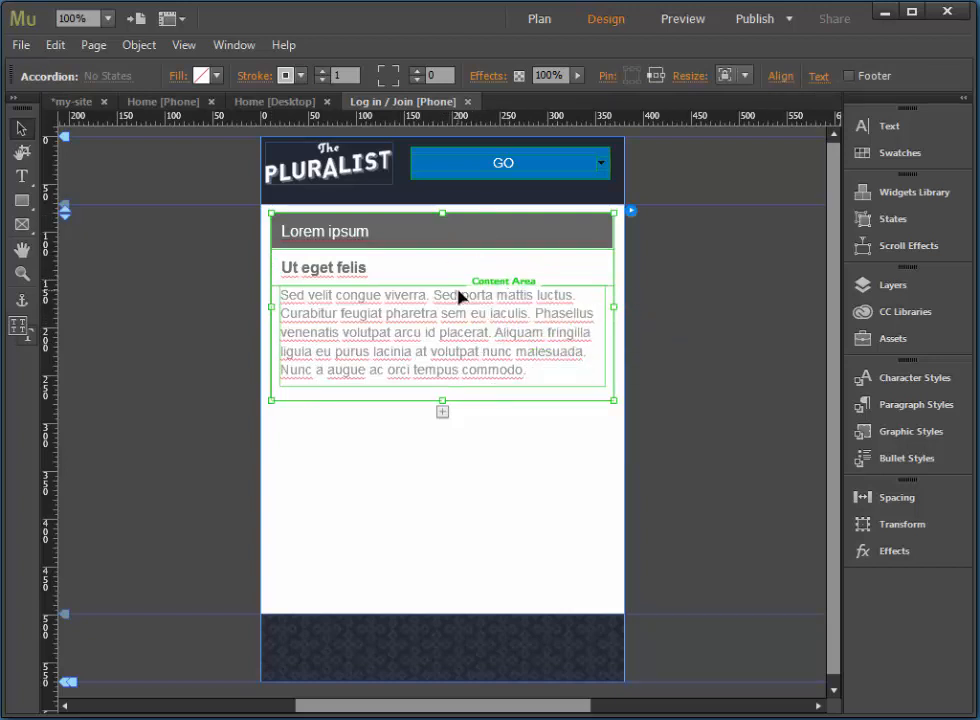
{"action": "mouse_move", "coordinate": [338, 243]}
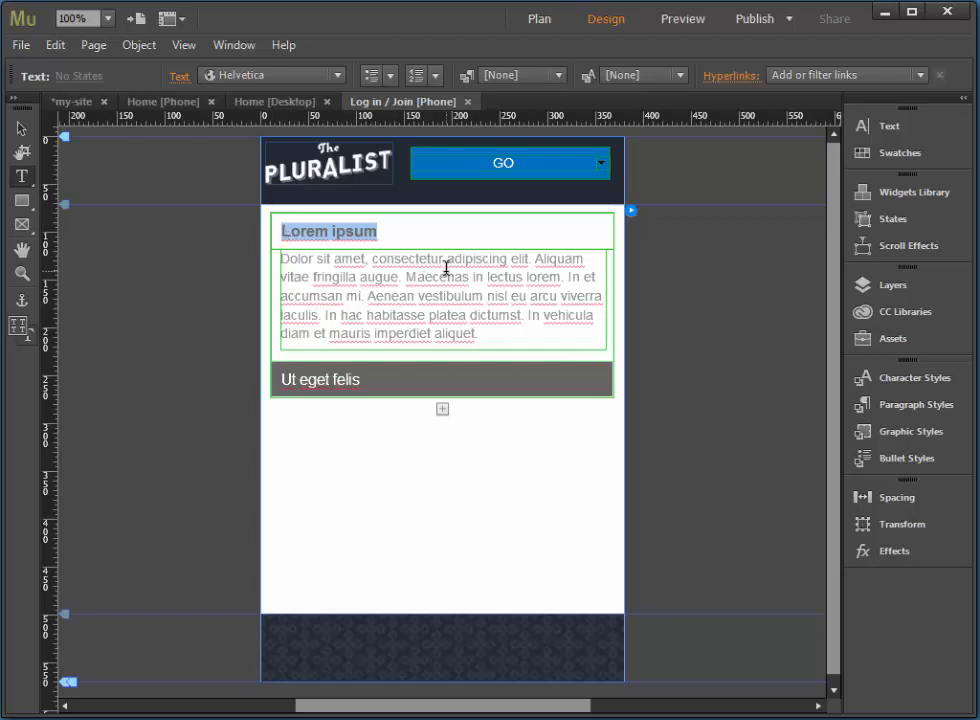
Step: Replace the accordion tab labels with 'Log In' and 'Create an Account'
{"action": "type", "text": "Log"}
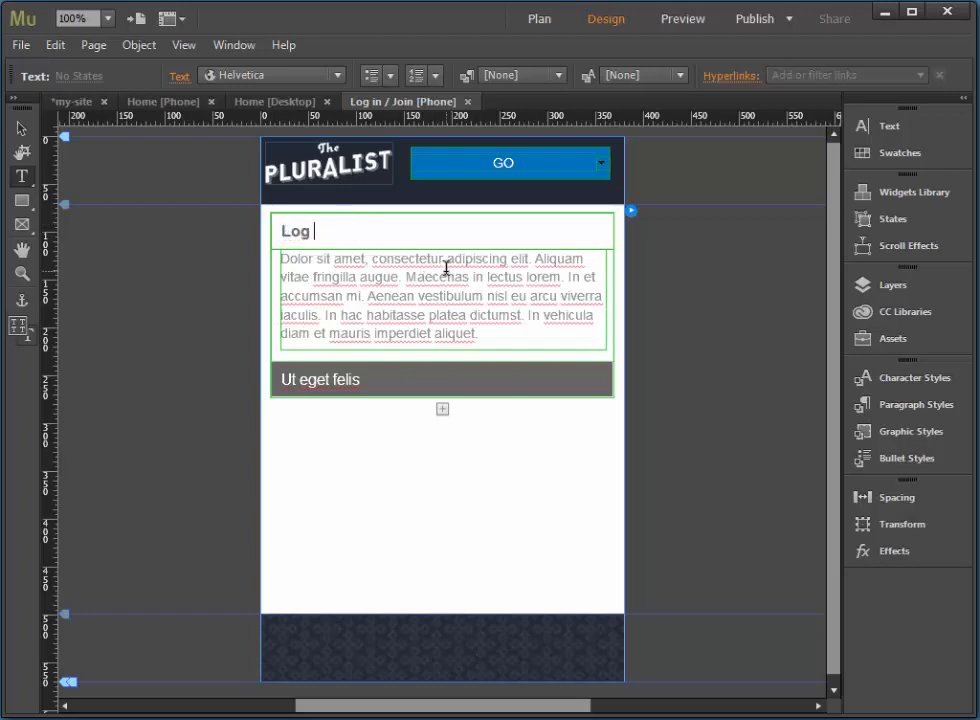
{"action": "type", "text": "In"}
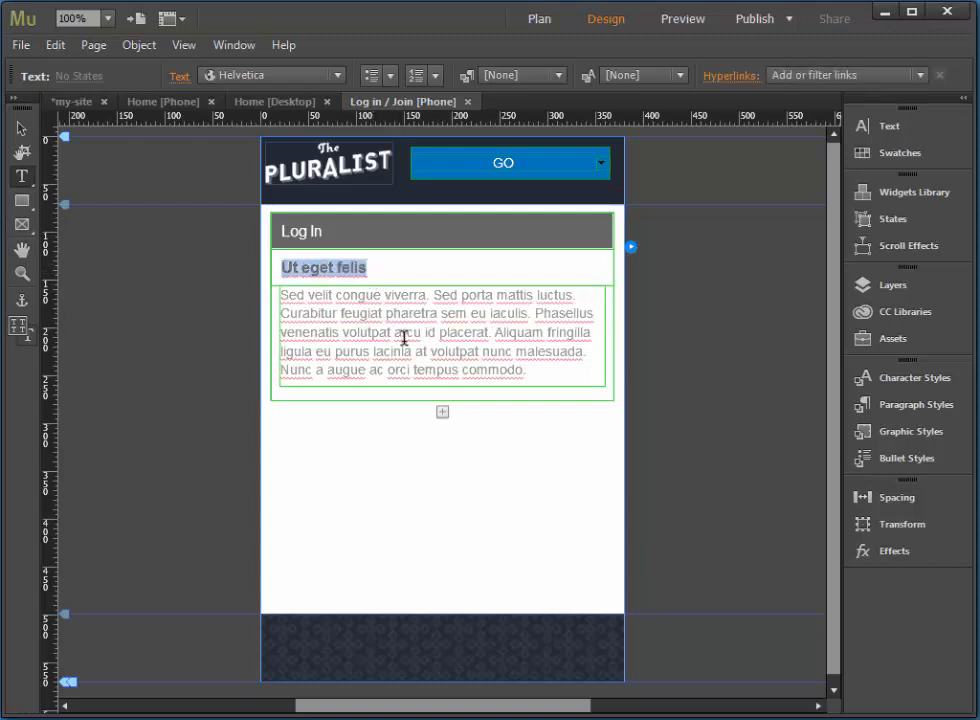
{"action": "type", "text": "Create an Account"}
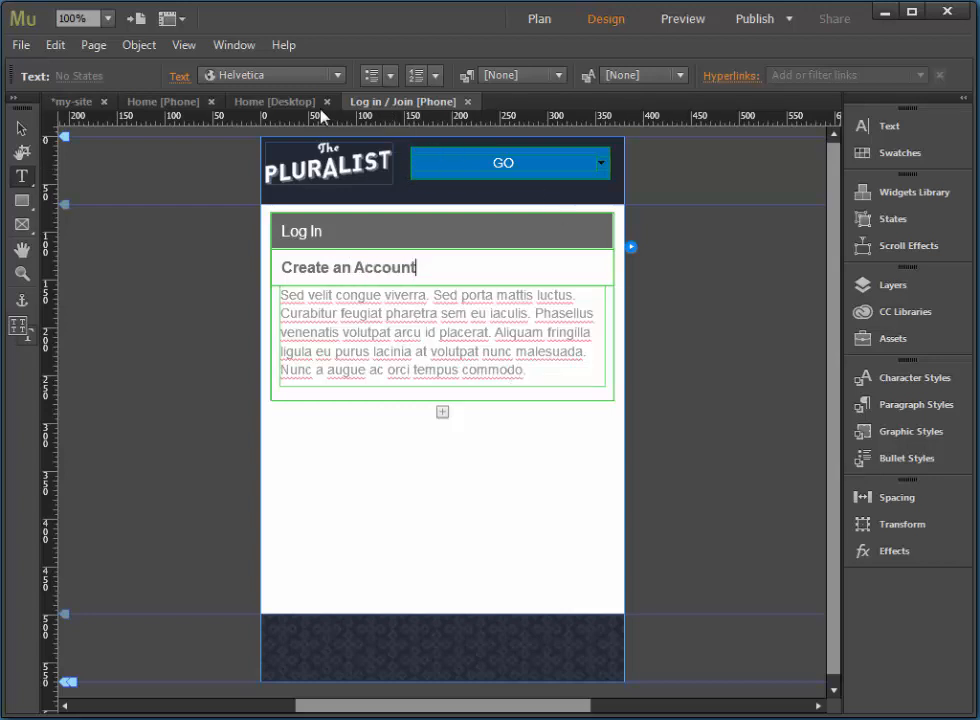
Step: Close the Home [Desktop] tab and open the Log in / Join page from Desktop Plan view
{"action": "left_click", "coordinate": [272, 101]}
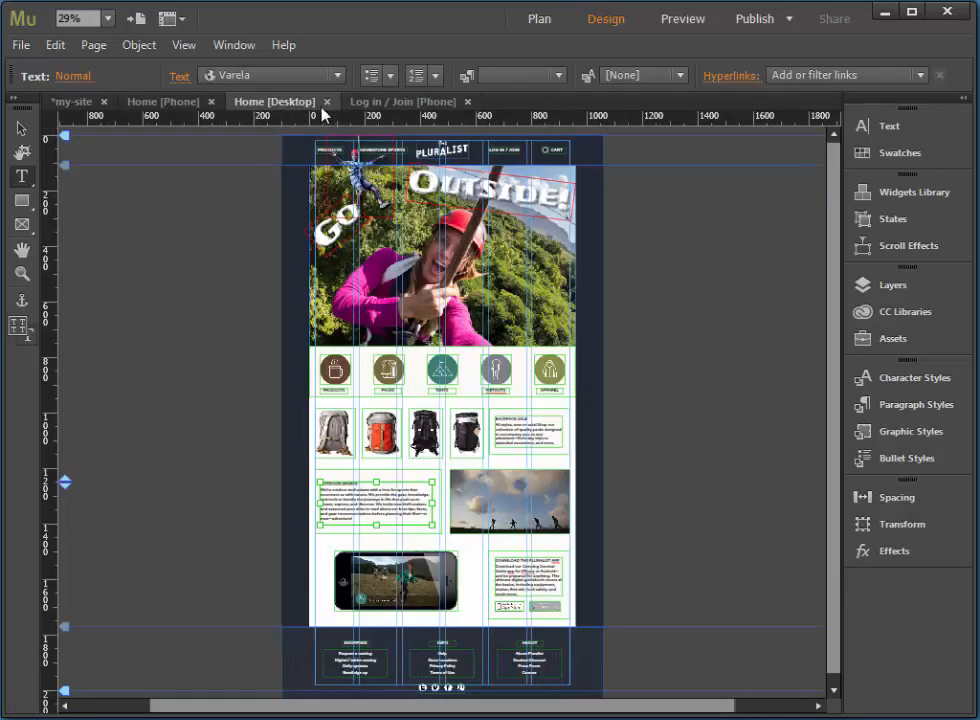
{"action": "left_click", "coordinate": [539, 18]}
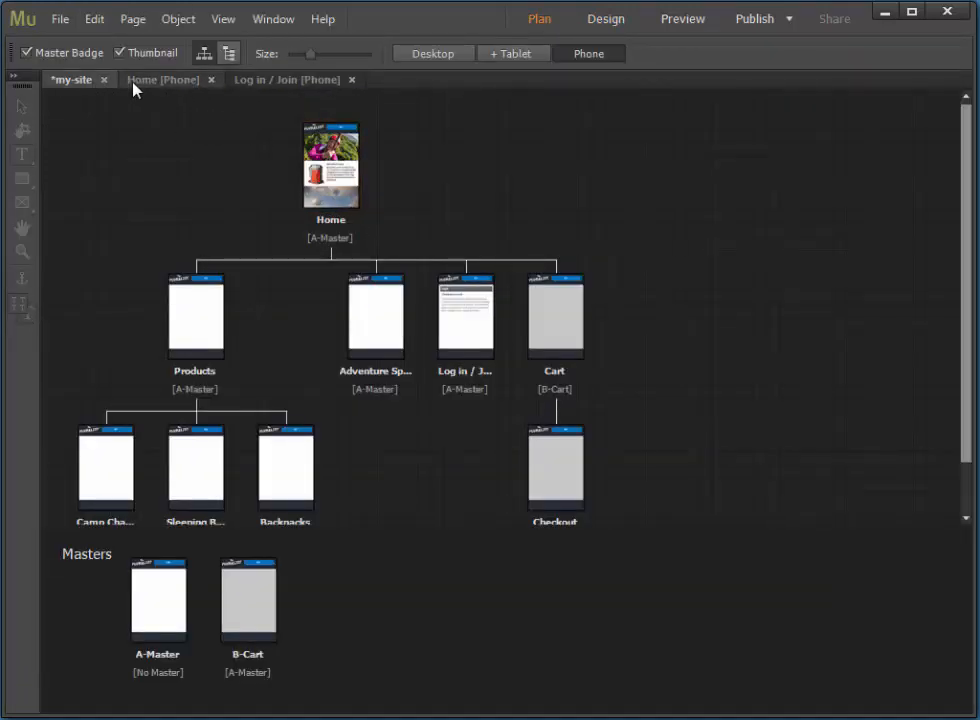
{"action": "left_click", "coordinate": [605, 18]}
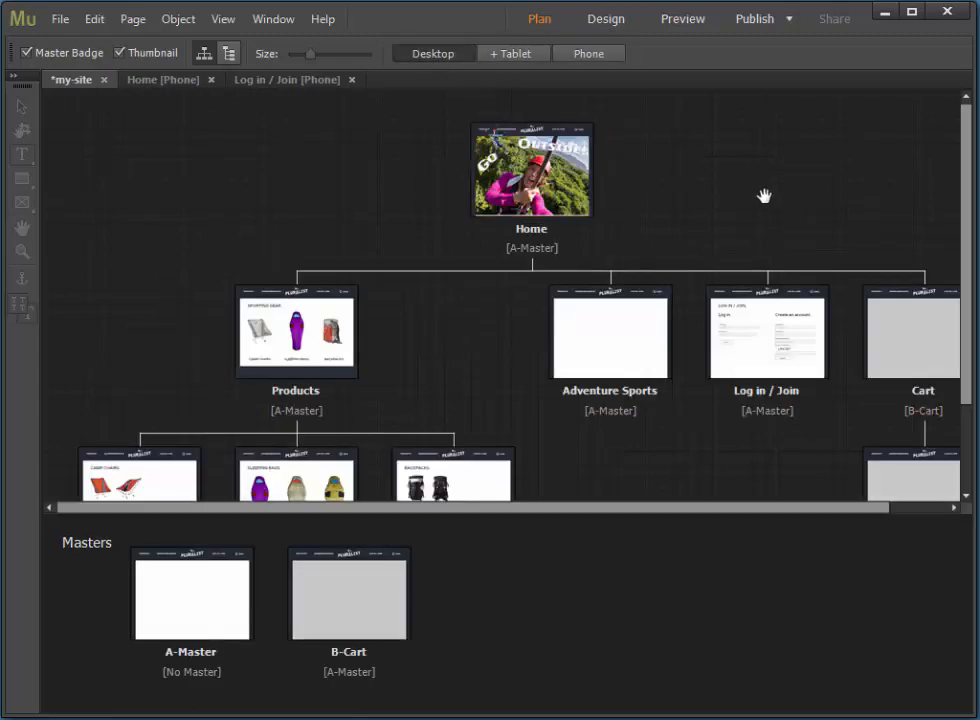
{"action": "left_click", "coordinate": [766, 334]}
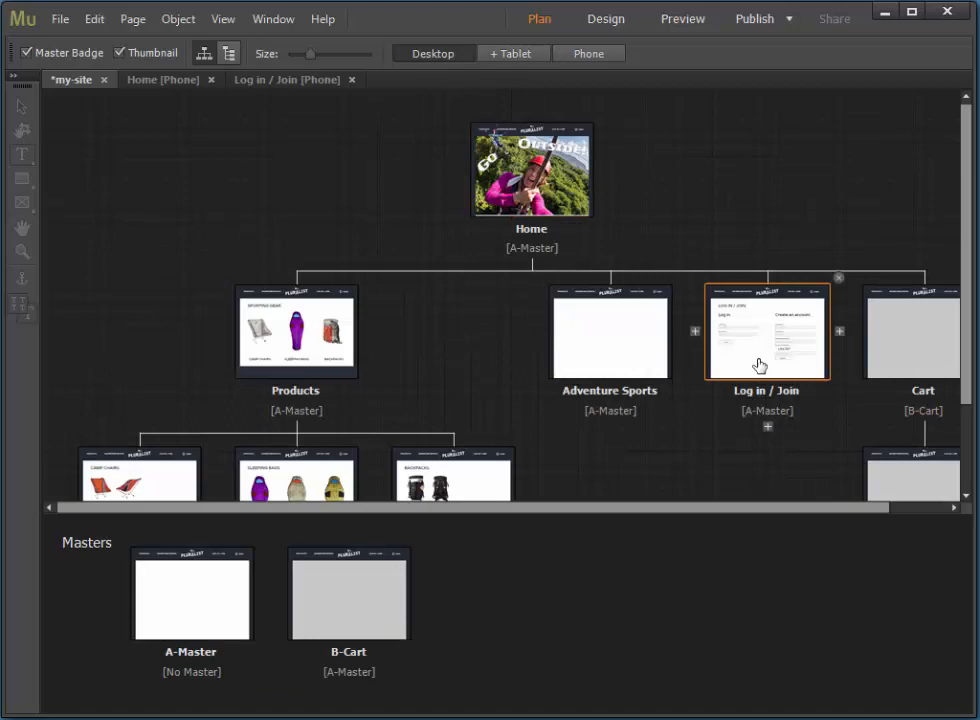
{"action": "double_click", "coordinate": [766, 334]}
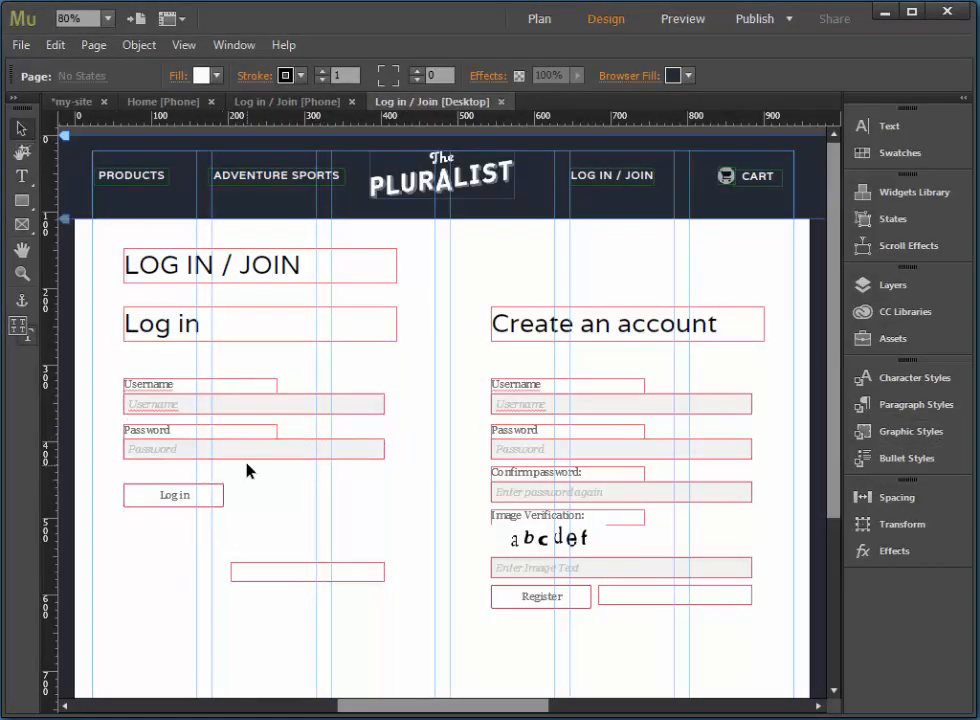
Step: Select the desktop Log in form with its Username, Password and Log in fields
{"action": "left_click", "coordinate": [250, 470]}
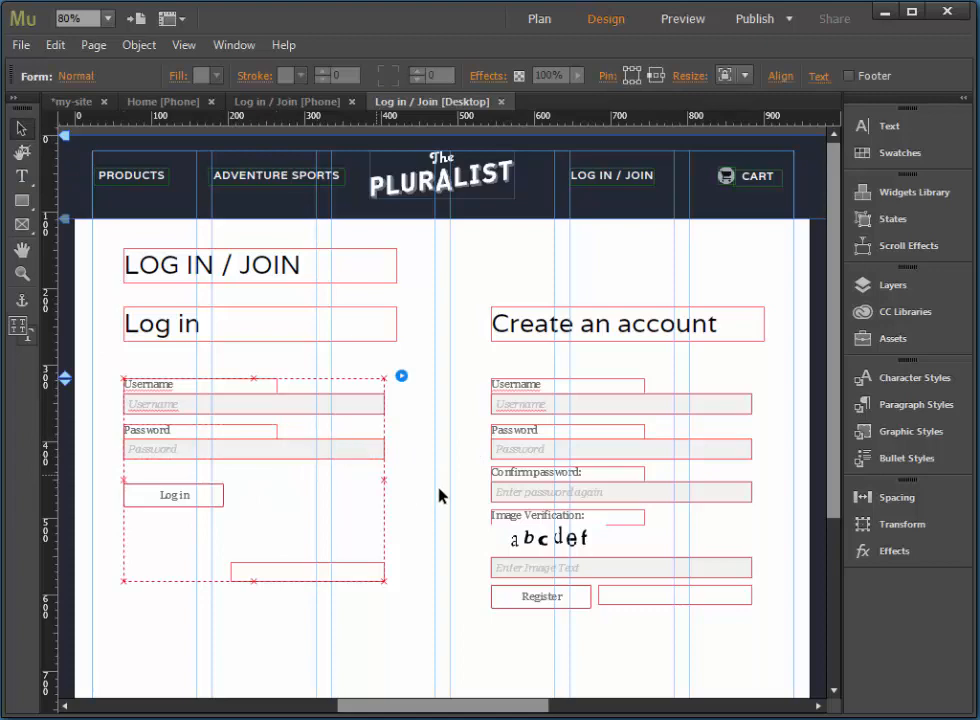
{"action": "left_click", "coordinate": [55, 45]}
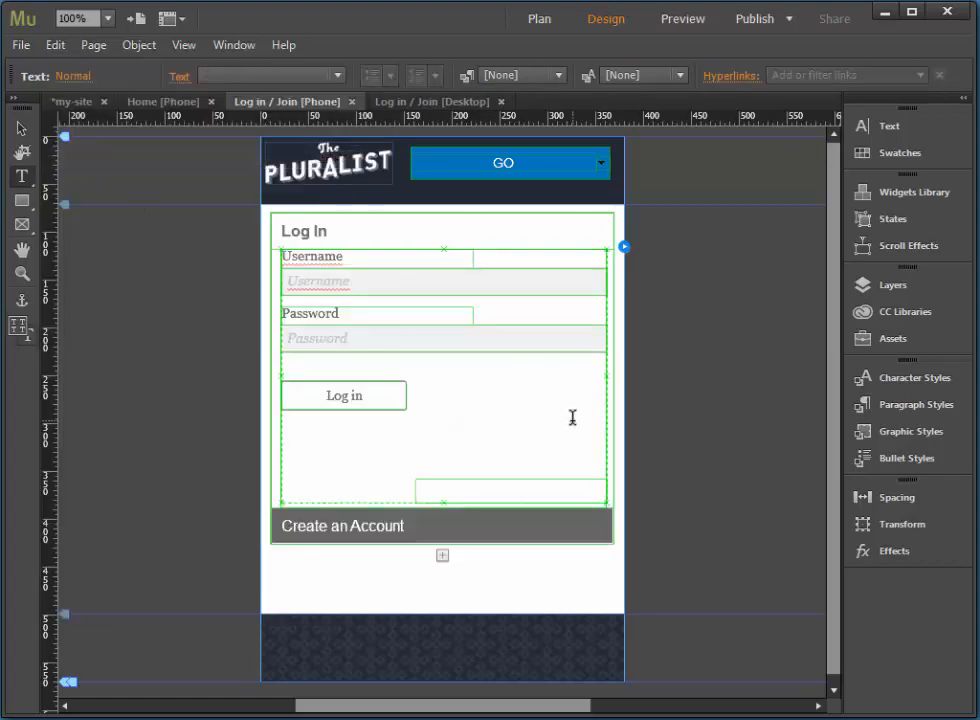
{"action": "mouse_move", "coordinate": [402, 527]}
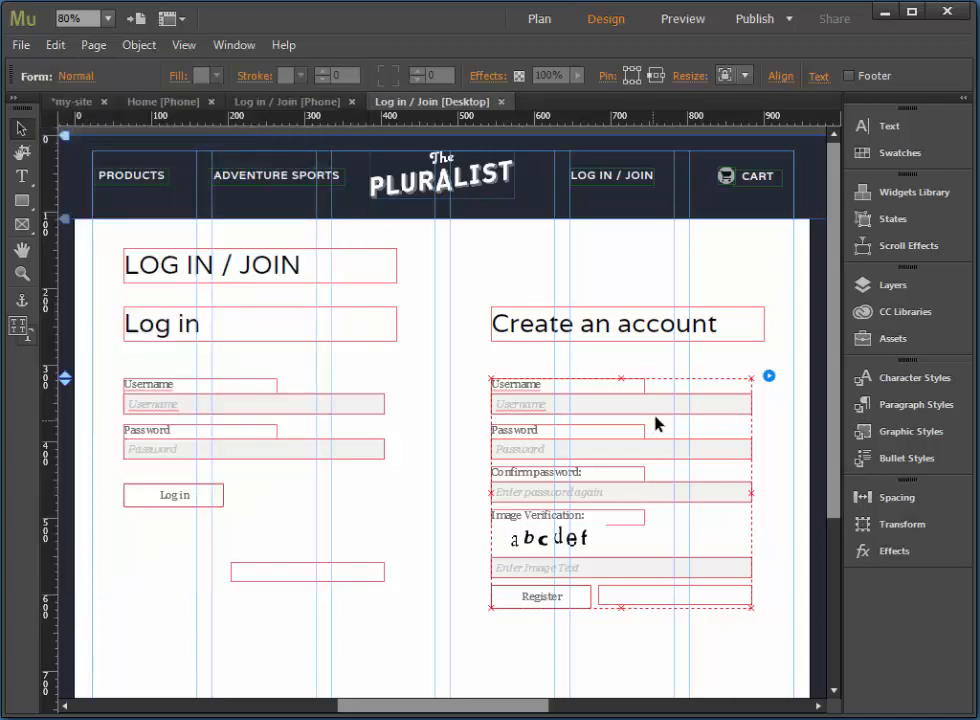
{"action": "mouse_move", "coordinate": [345, 133]}
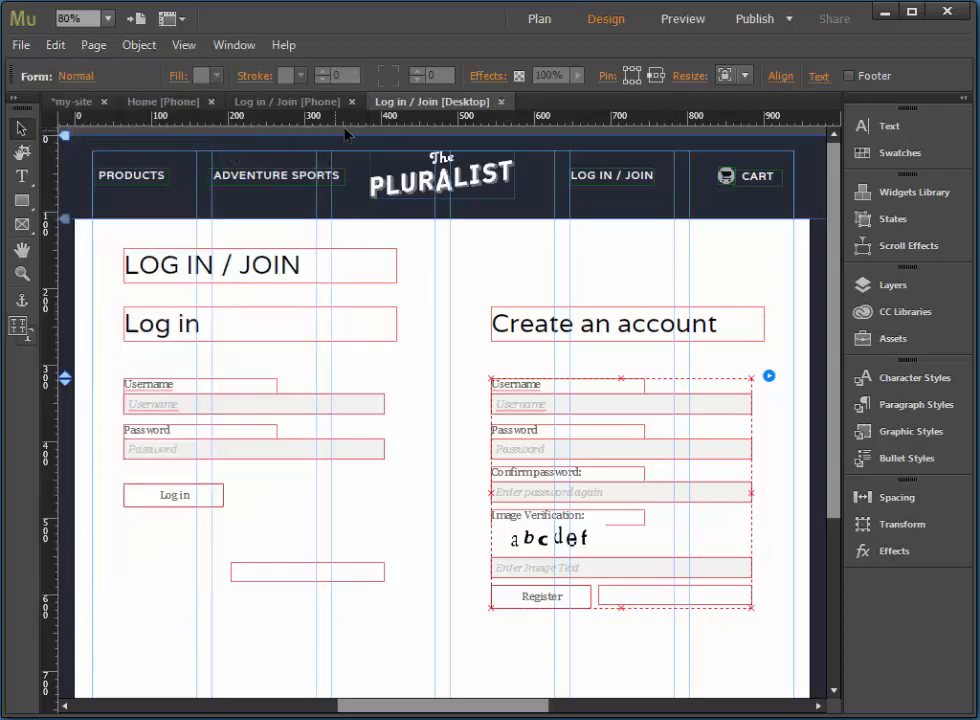
Step: On the phone page, select the second panel's placeholder paragraph for replacement by the registration form
{"action": "left_click", "coordinate": [285, 101]}
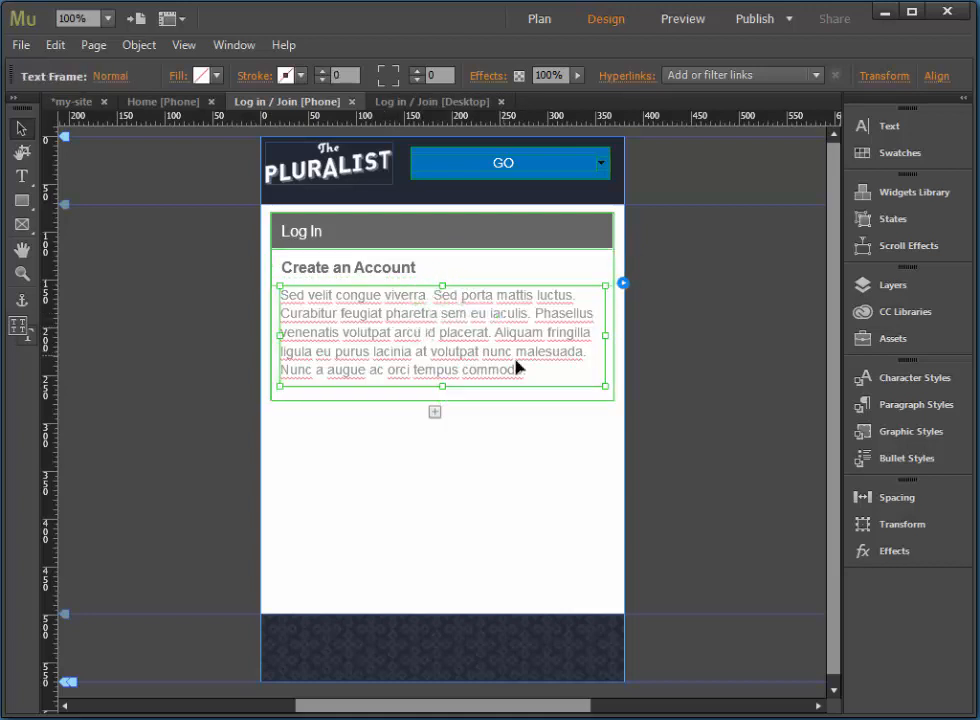
{"action": "left_click", "coordinate": [524, 370]}
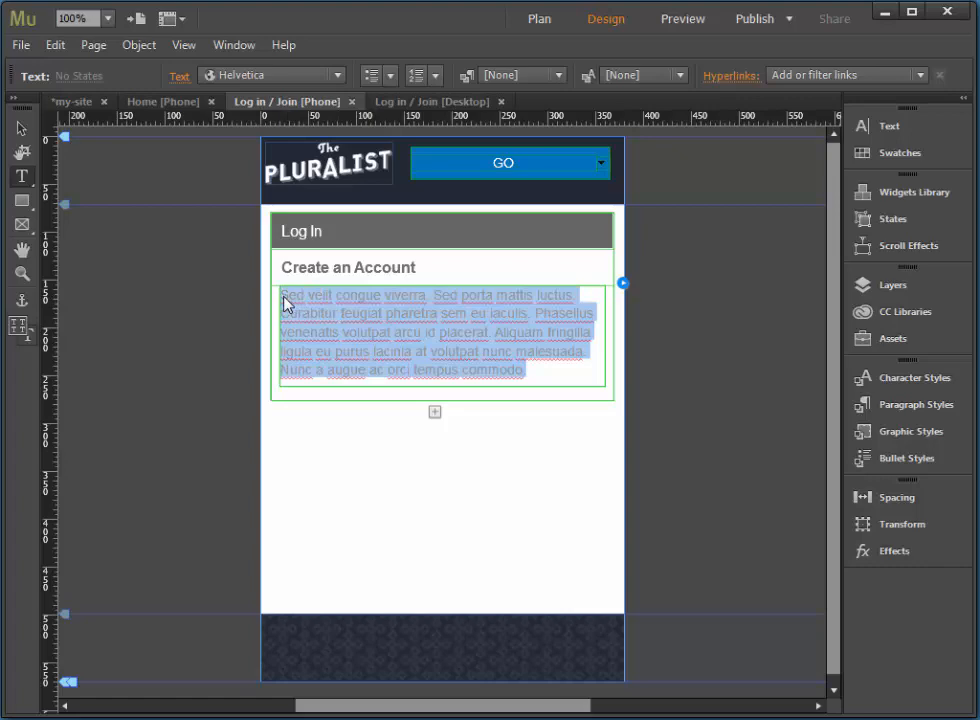
{"action": "left_click", "coordinate": [55, 45]}
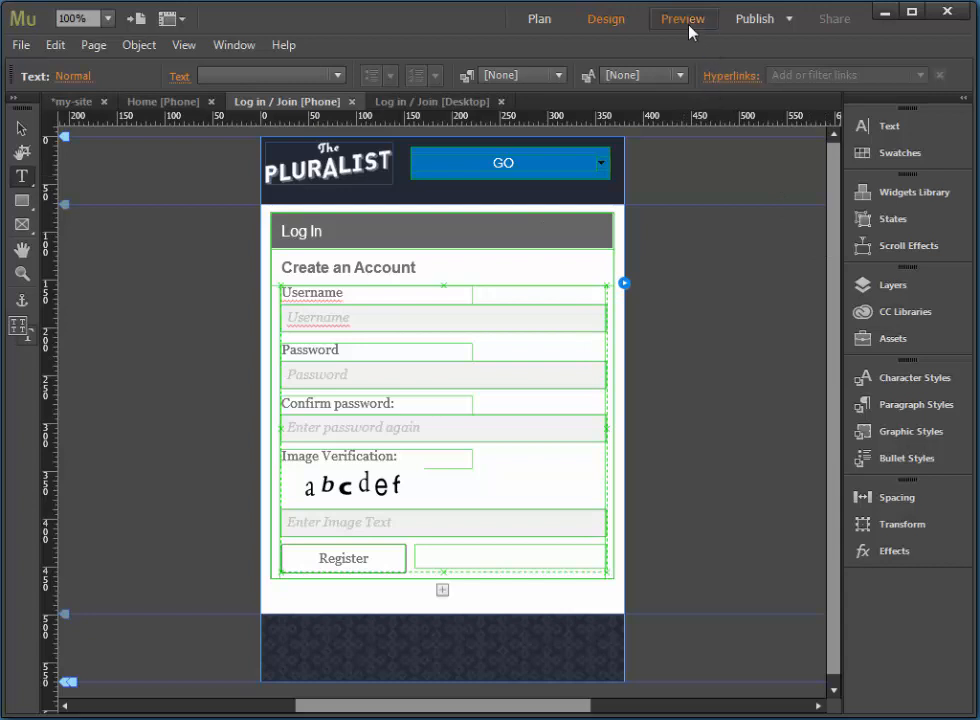
Step: Preview the page, toggle both accordion panels, and enter 'Mat' and 'pass' in the login fields
{"action": "left_click", "coordinate": [683, 18]}
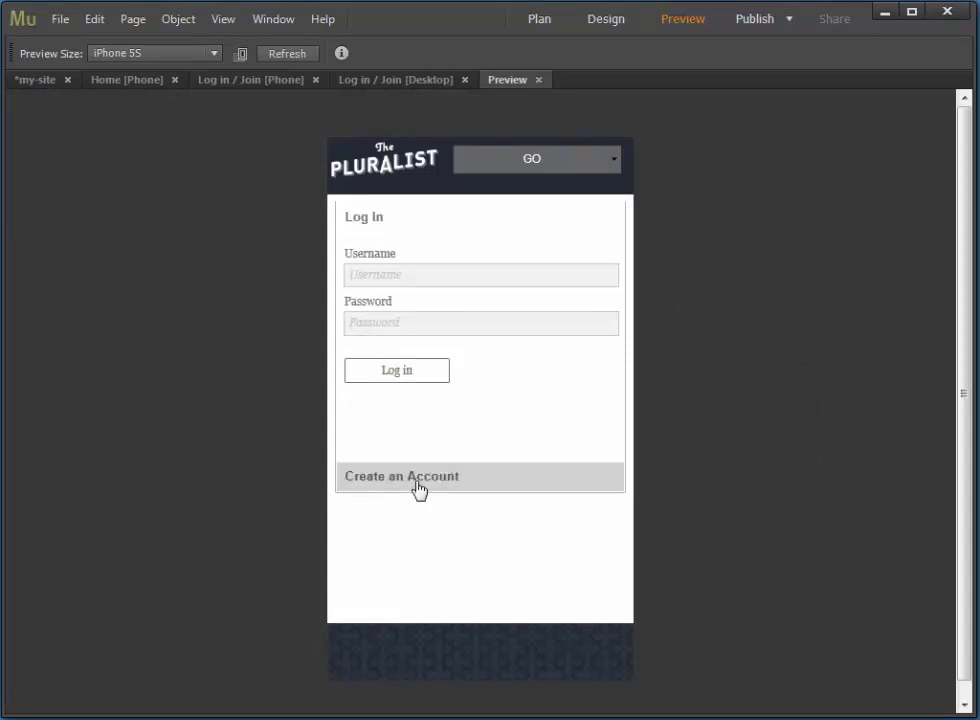
{"action": "left_click", "coordinate": [401, 476]}
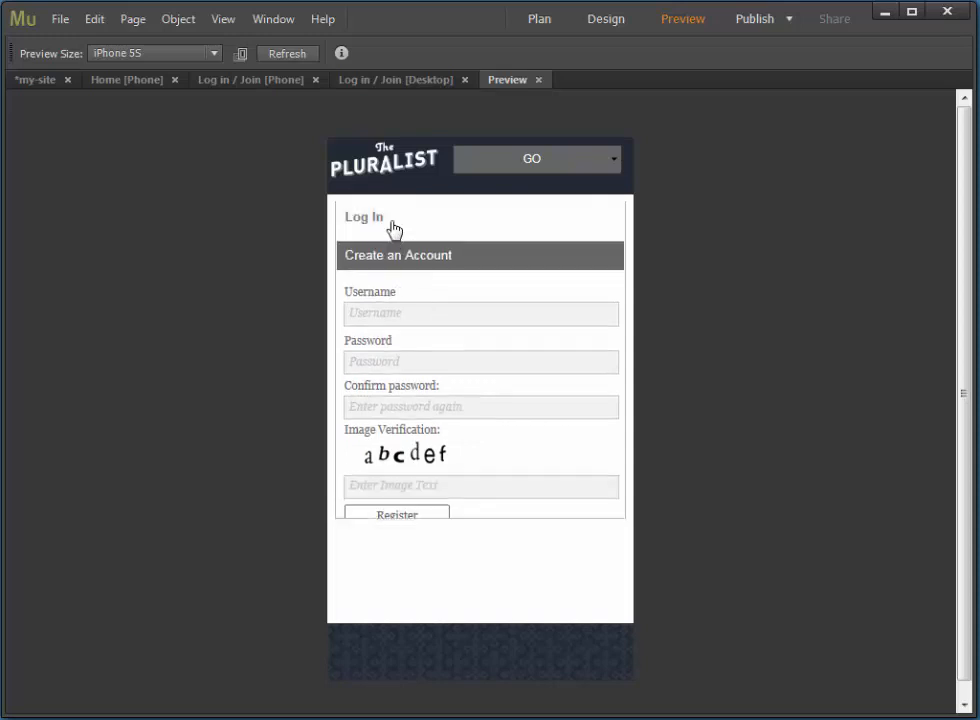
{"action": "left_click", "coordinate": [364, 217]}
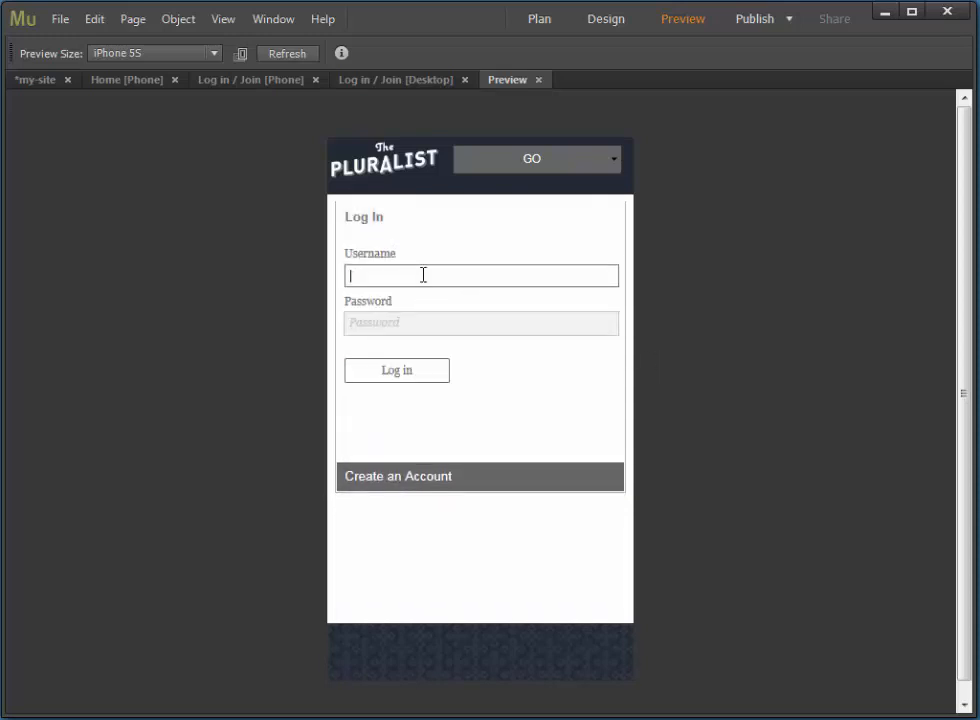
{"action": "type", "text": "Mat"}
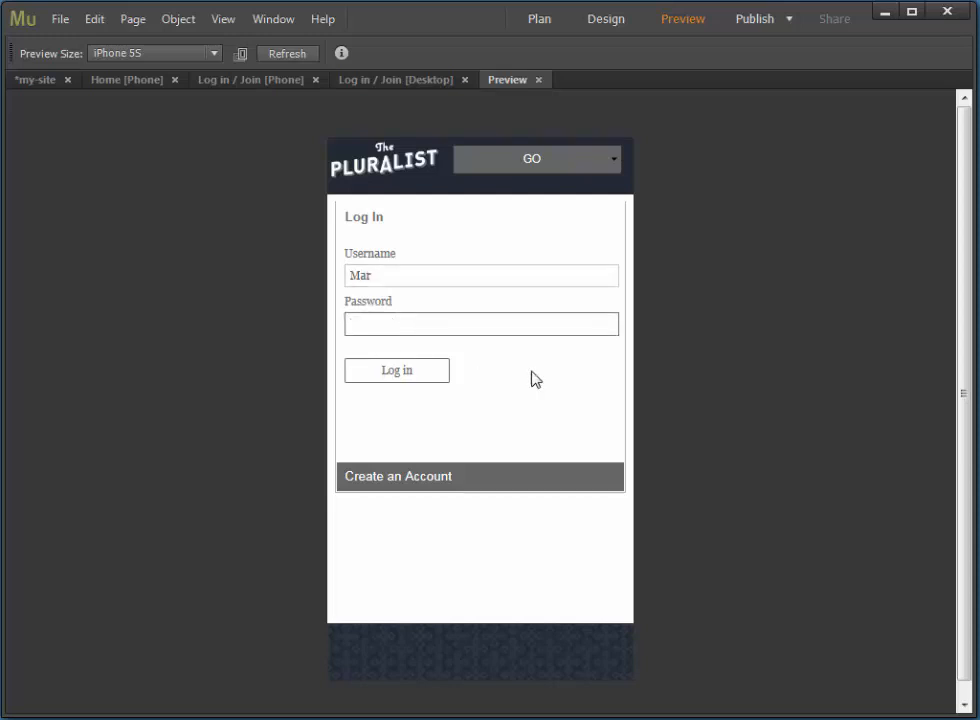
{"action": "type", "text": "pass"}
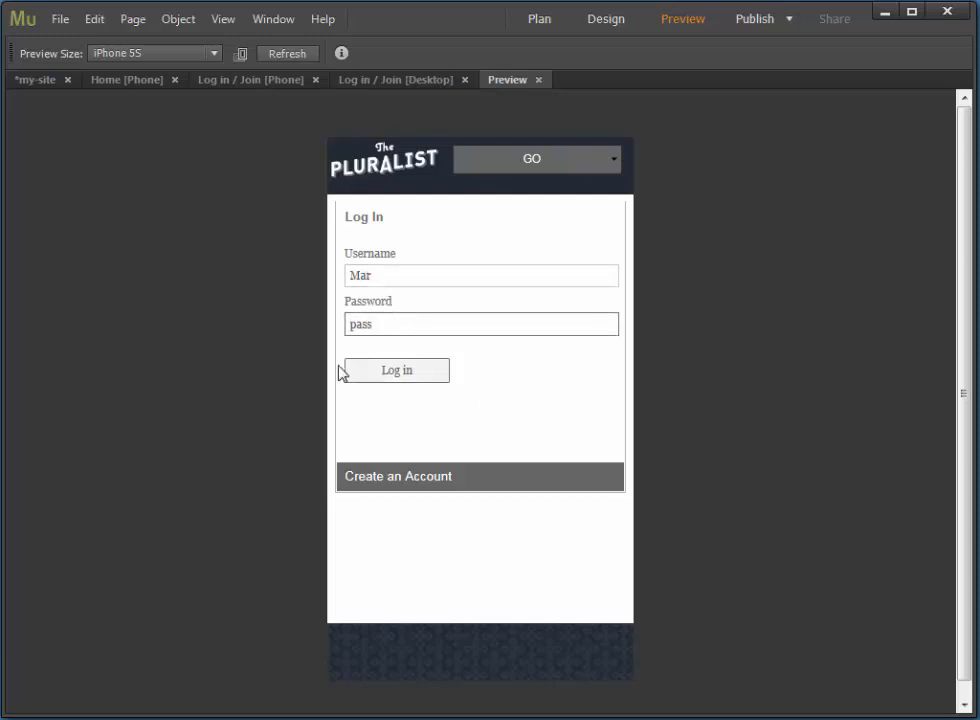
{"action": "mouse_move", "coordinate": [579, 442]}
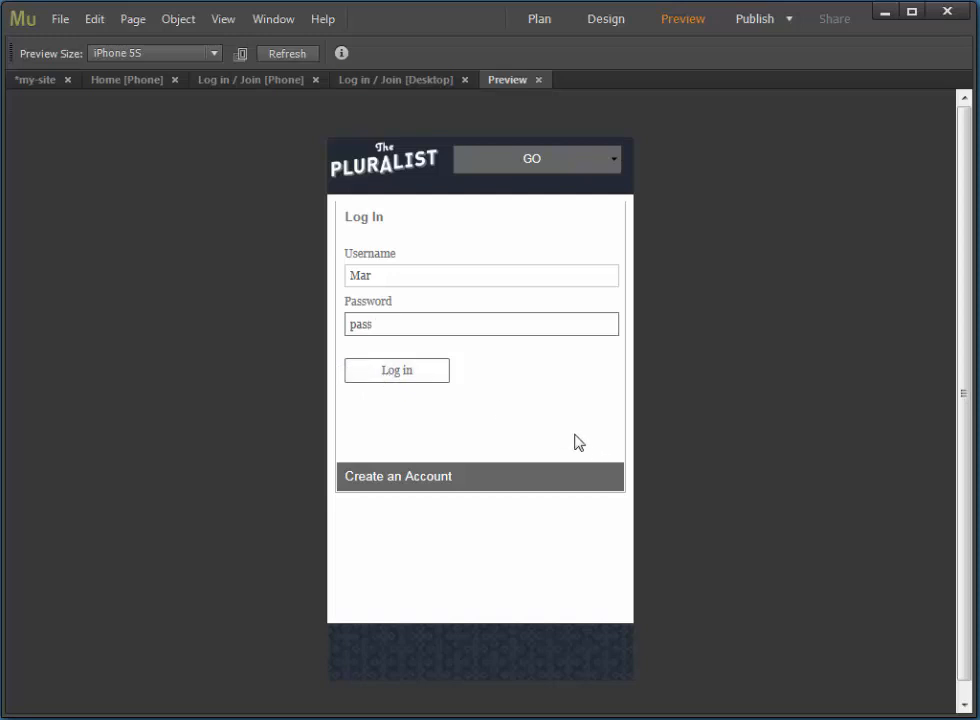